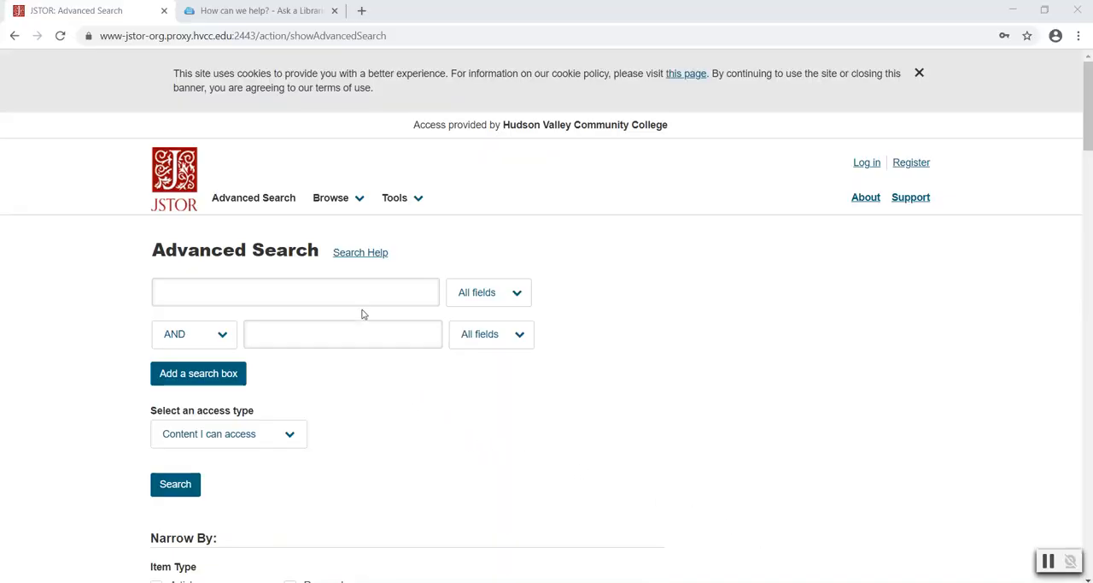
Enter the exact phrase "john f. kennedy" in quotes as the first search term
{"action": "left_click", "coordinate": [294, 291]}
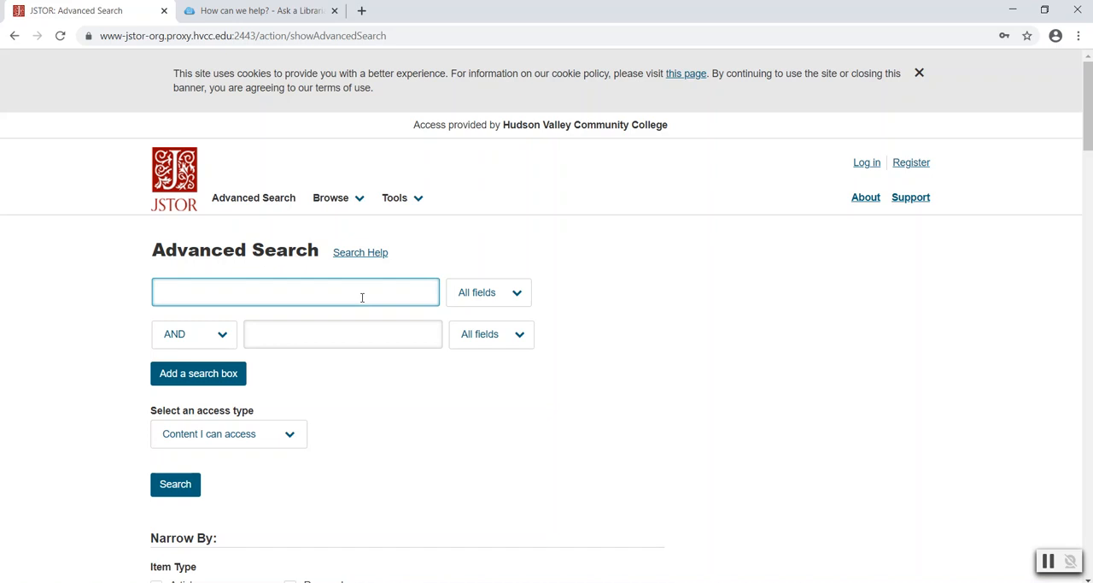
{"action": "type", "text": "\""}
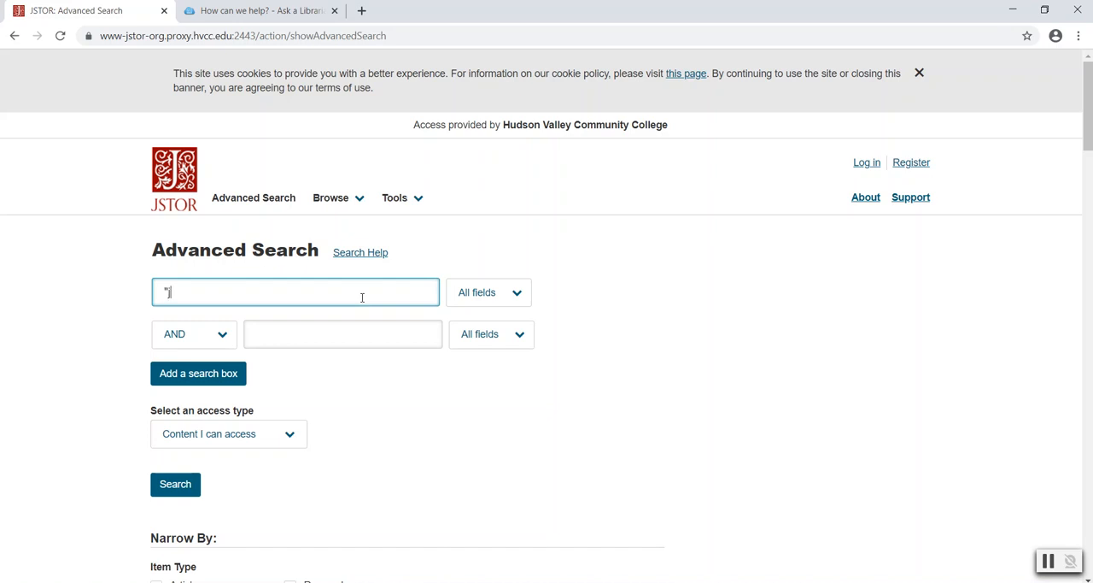
{"action": "type", "text": "john f. ke"}
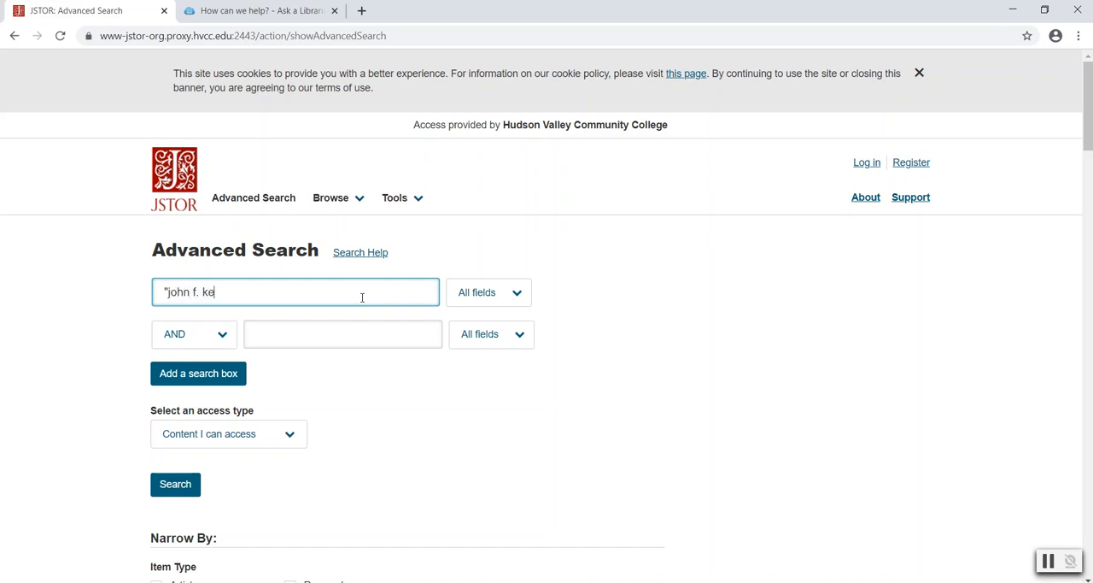
{"action": "type", "text": "nnedy\""}
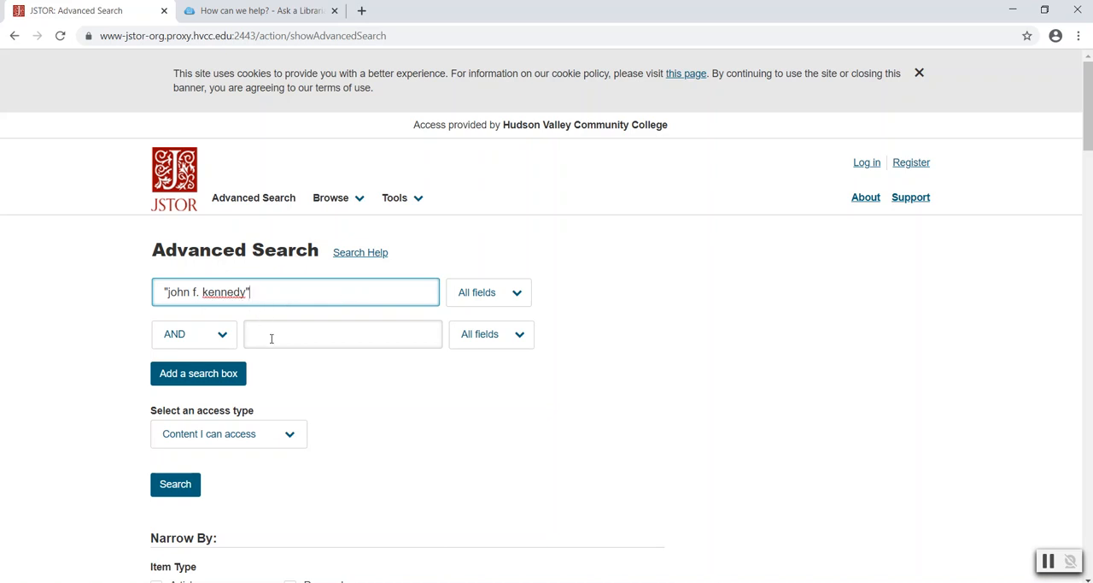
Enter inauguration as the second search term joined with AND
{"action": "left_click", "coordinate": [342, 333]}
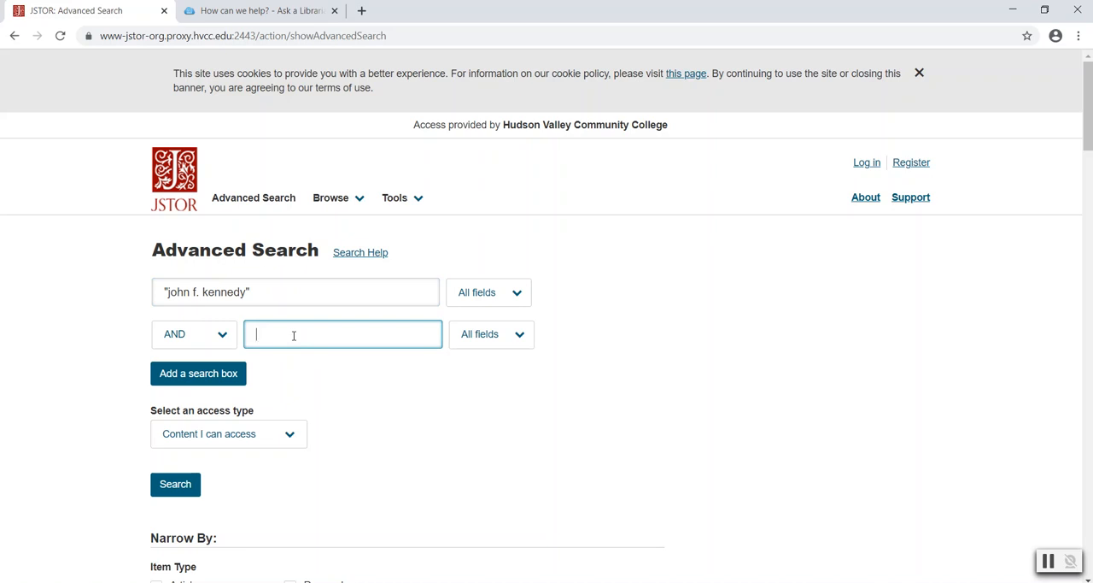
{"action": "type", "text": "inaug"}
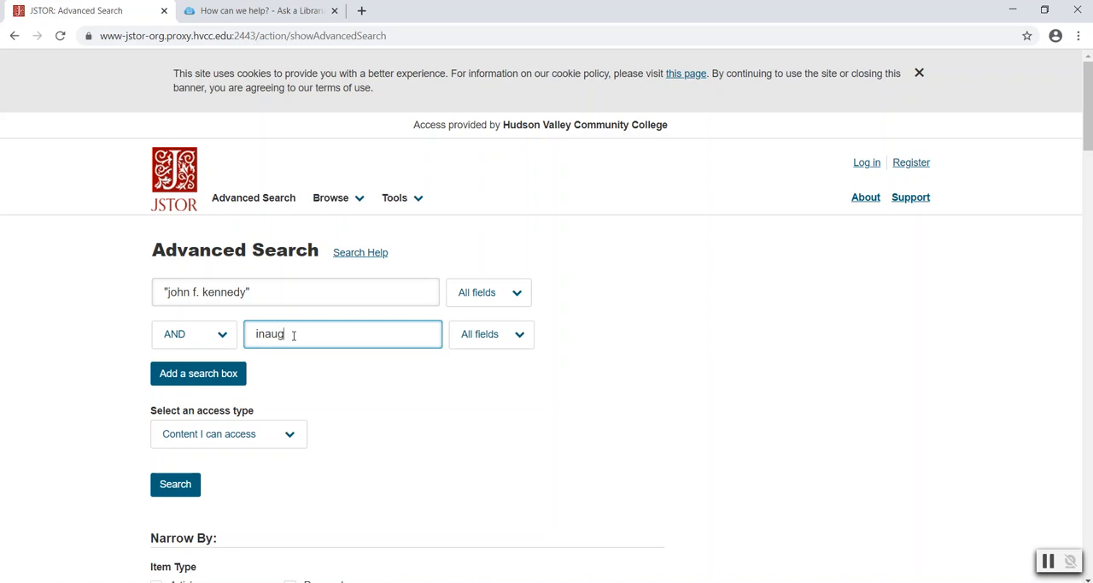
{"action": "type", "text": "uration"}
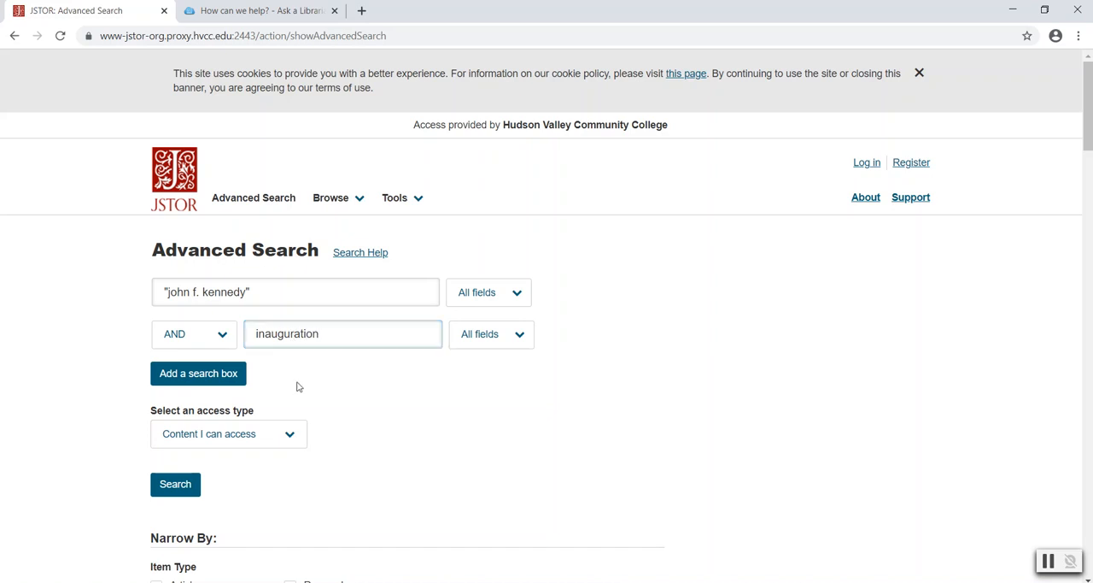
Under Narrow By, tick Articles as the item type
{"action": "scroll", "scroll_direction": "down", "scroll_amount": 3}
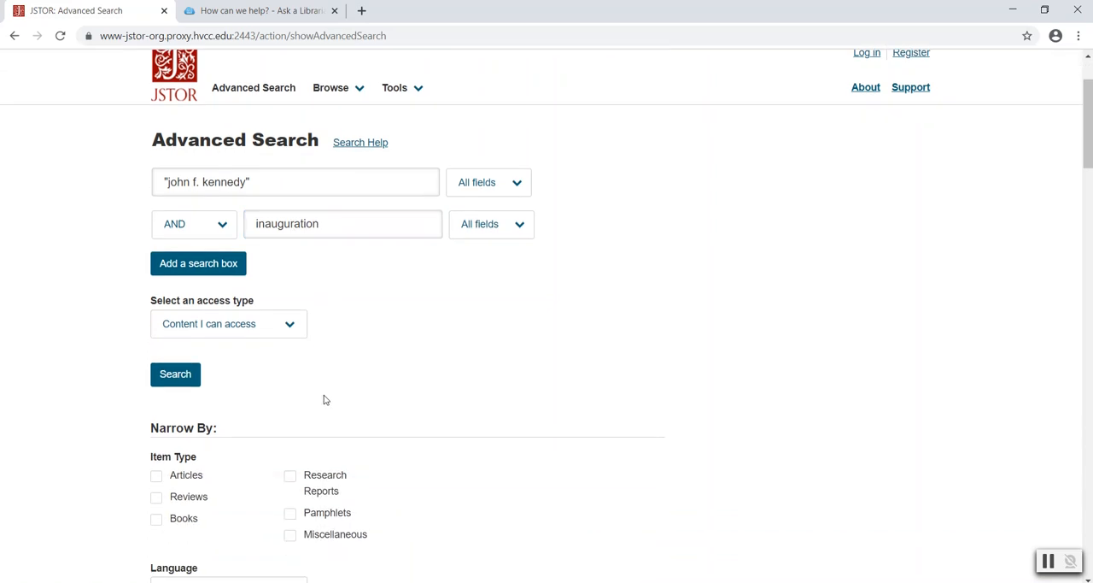
{"action": "scroll", "scroll_direction": "down", "scroll_amount": 3}
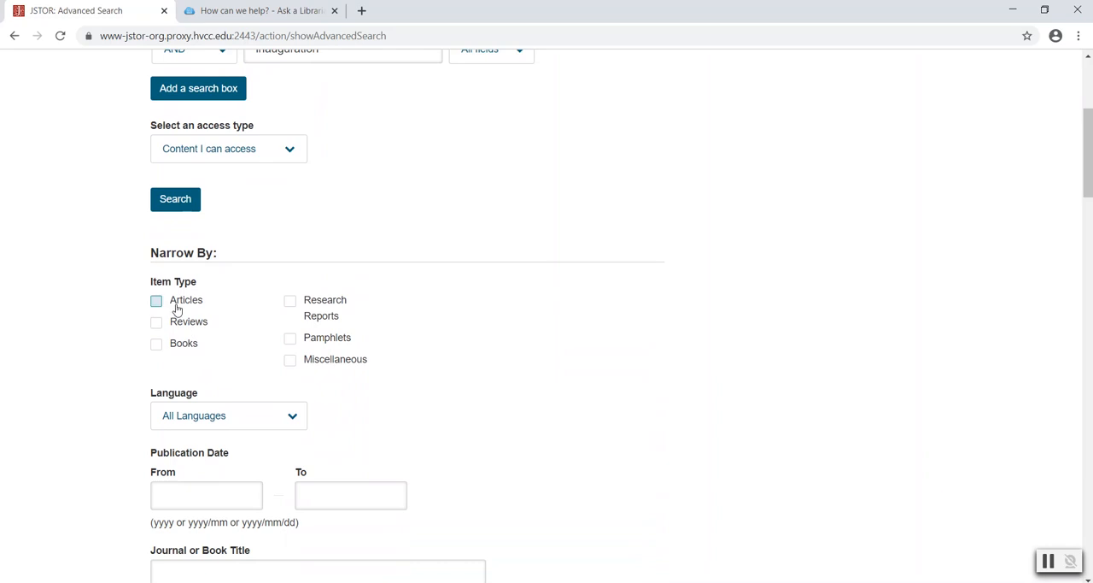
{"action": "left_click", "coordinate": [158, 300]}
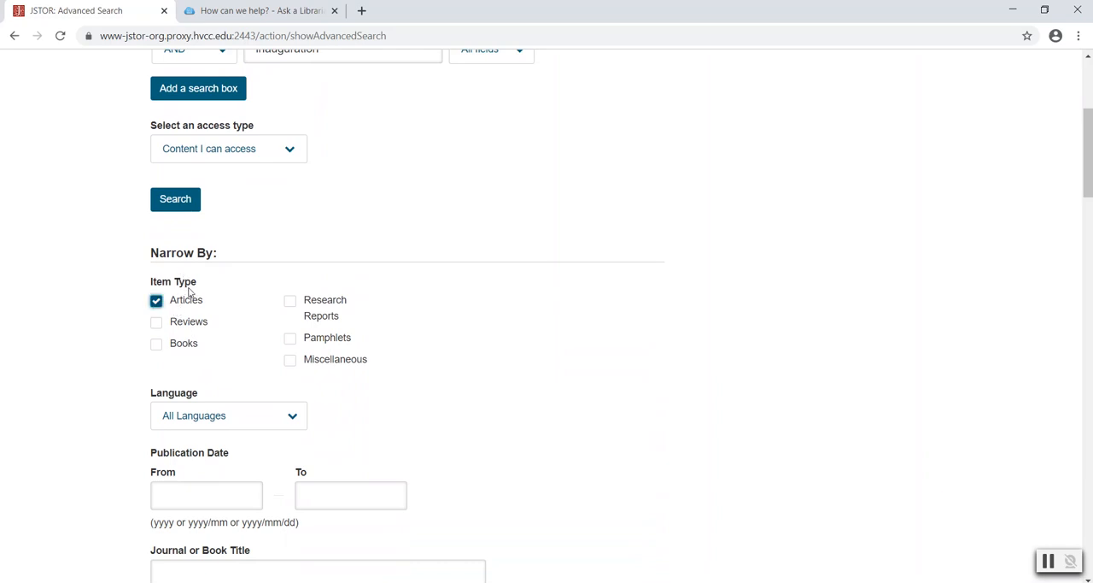
{"action": "scroll", "scroll_direction": "down", "scroll_amount": 3}
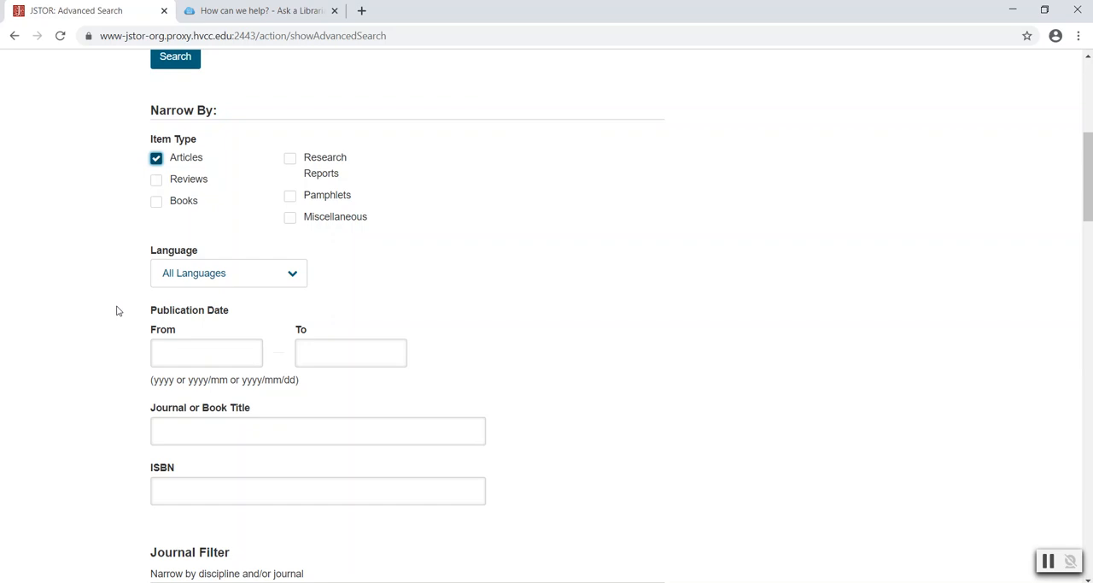
In the Journal Filter, tick the American Studies and History disciplines
{"action": "scroll", "scroll_direction": "down", "scroll_amount": 3}
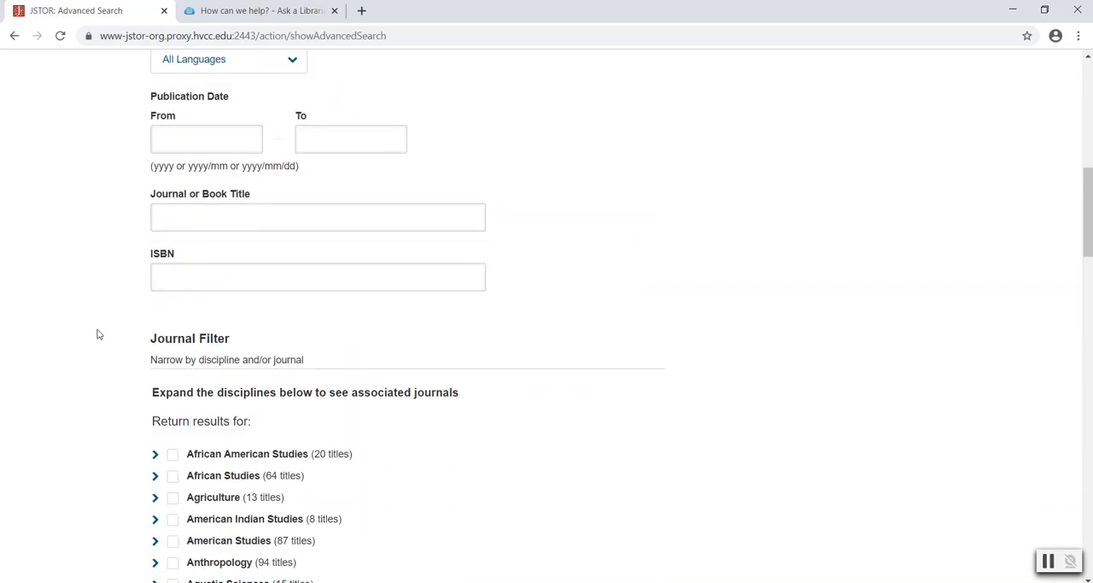
{"action": "scroll", "scroll_direction": "down", "scroll_amount": 3}
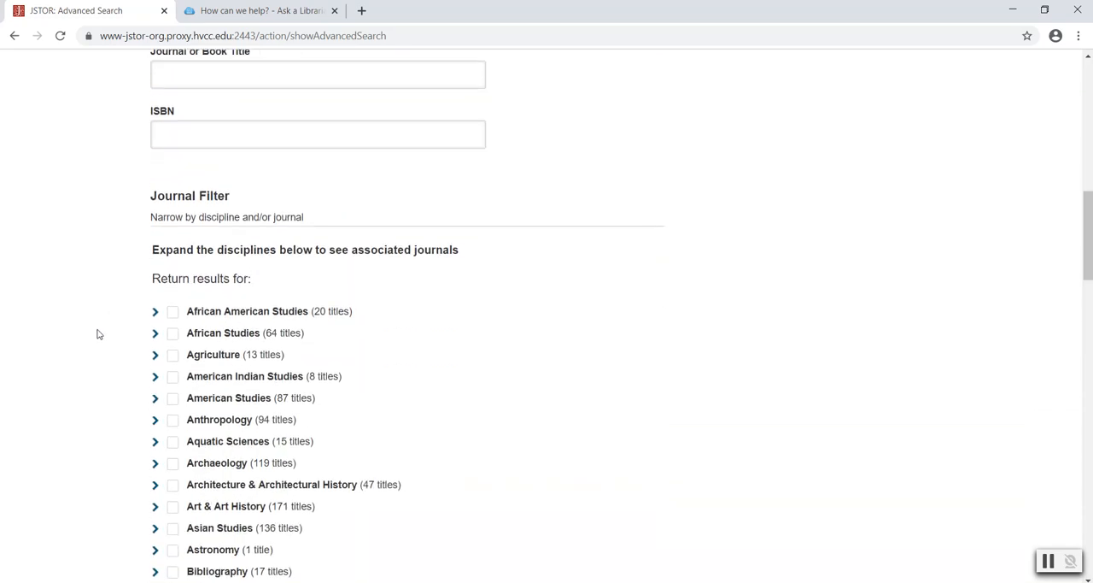
{"action": "scroll", "scroll_direction": "down", "scroll_amount": 3}
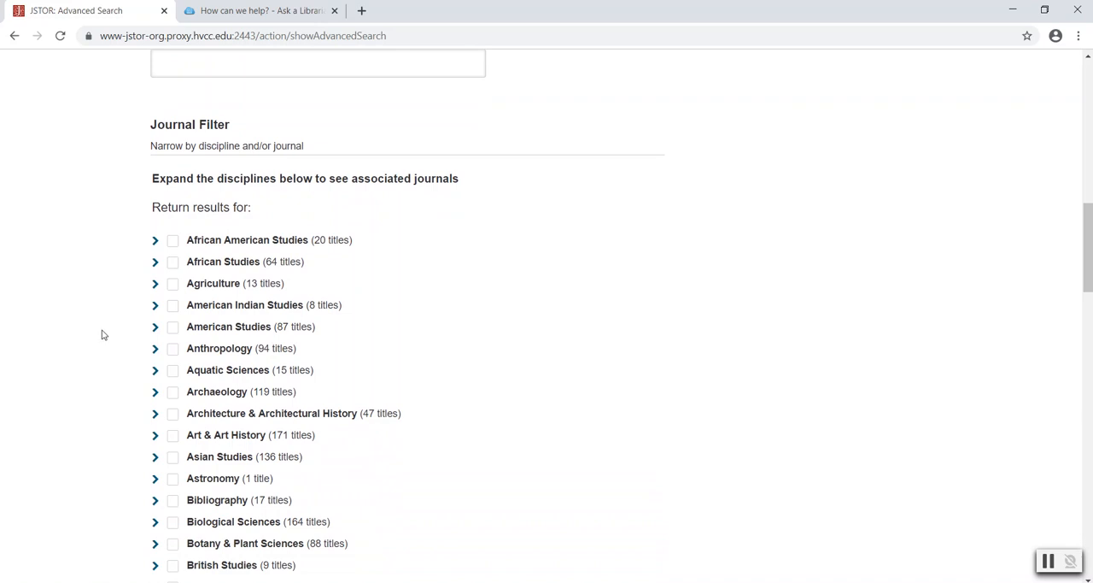
{"action": "left_click", "coordinate": [172, 325]}
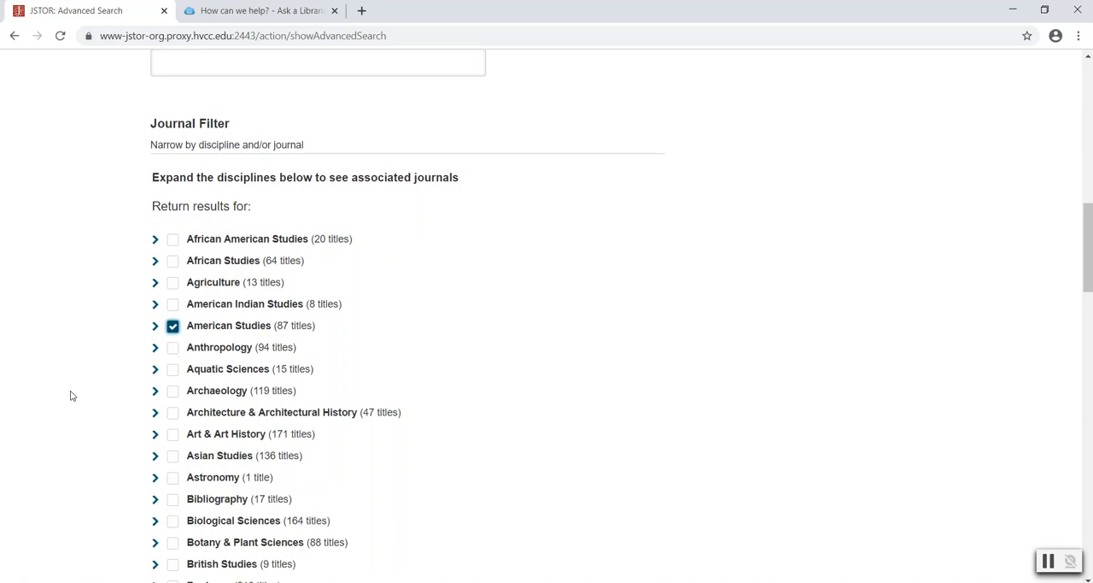
{"action": "scroll", "scroll_direction": "down", "scroll_amount": 3}
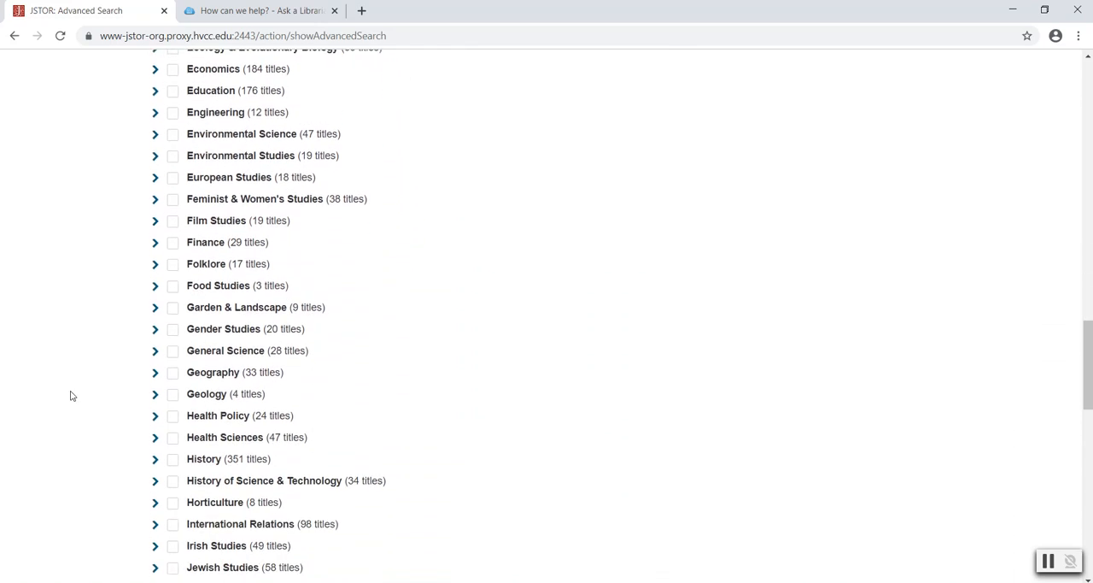
{"action": "left_click", "coordinate": [172, 458]}
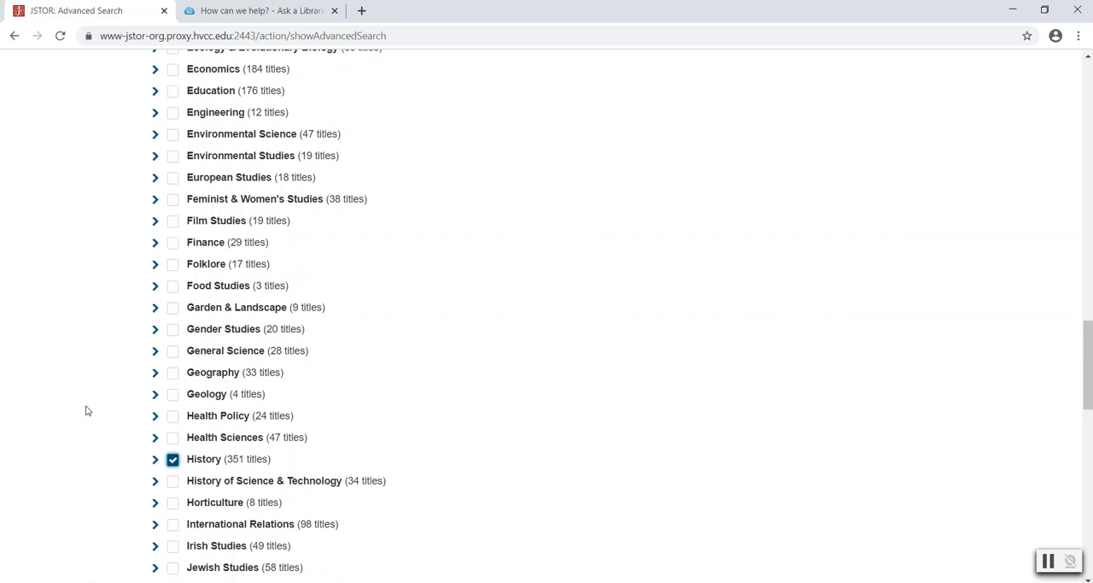
{"action": "scroll", "scroll_direction": "down", "scroll_amount": 3}
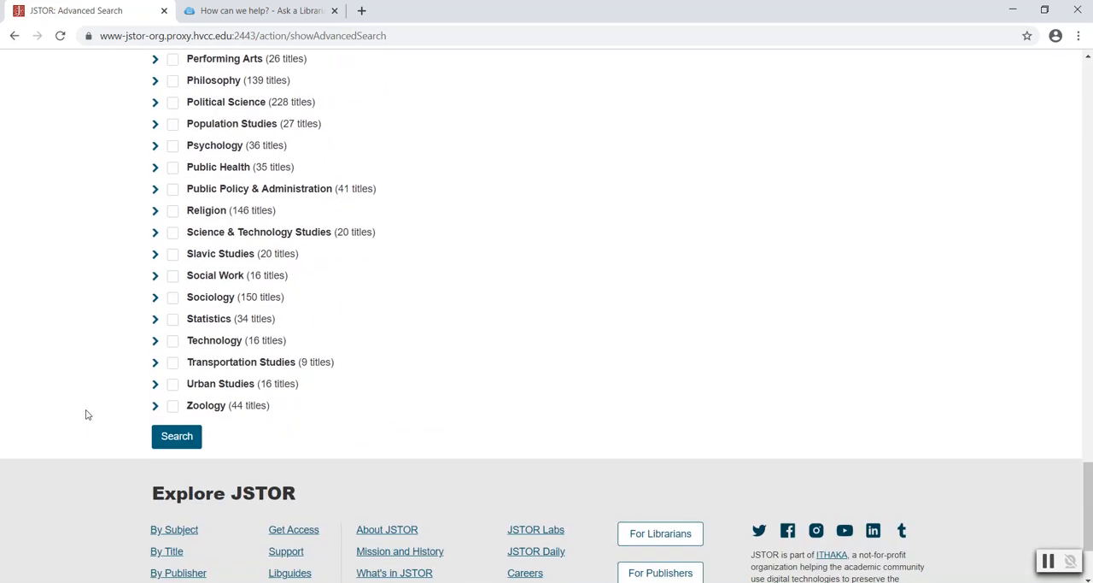
Run the filtered search, returning 139 results led by Apparent Perfection
{"action": "left_click", "coordinate": [176, 435]}
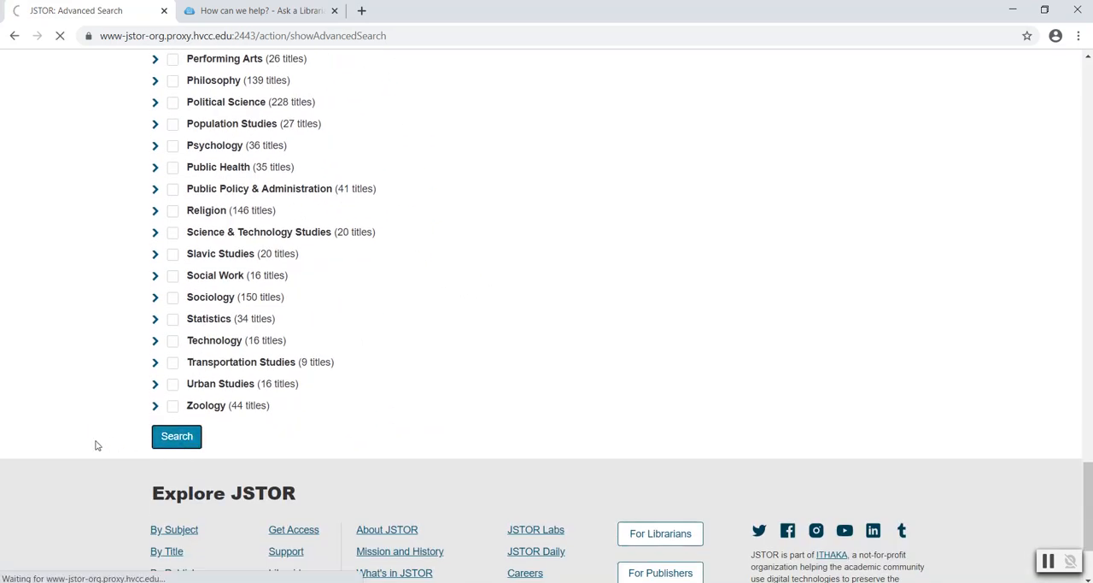
{"action": "left_click", "coordinate": [178, 435]}
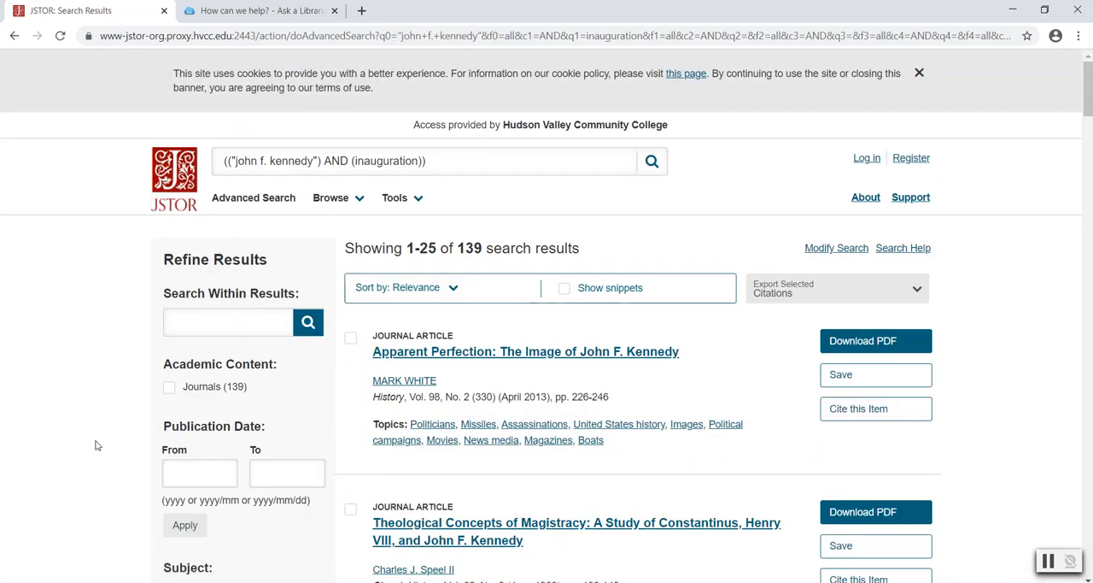
{"action": "mouse_move", "coordinate": [106, 408]}
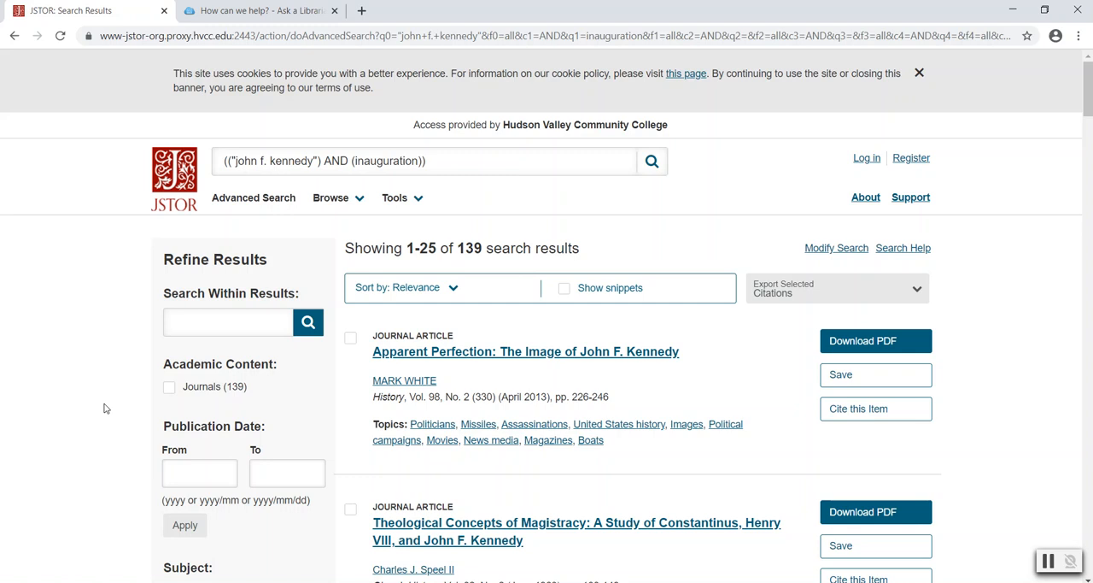
{"action": "mouse_move", "coordinate": [129, 243]}
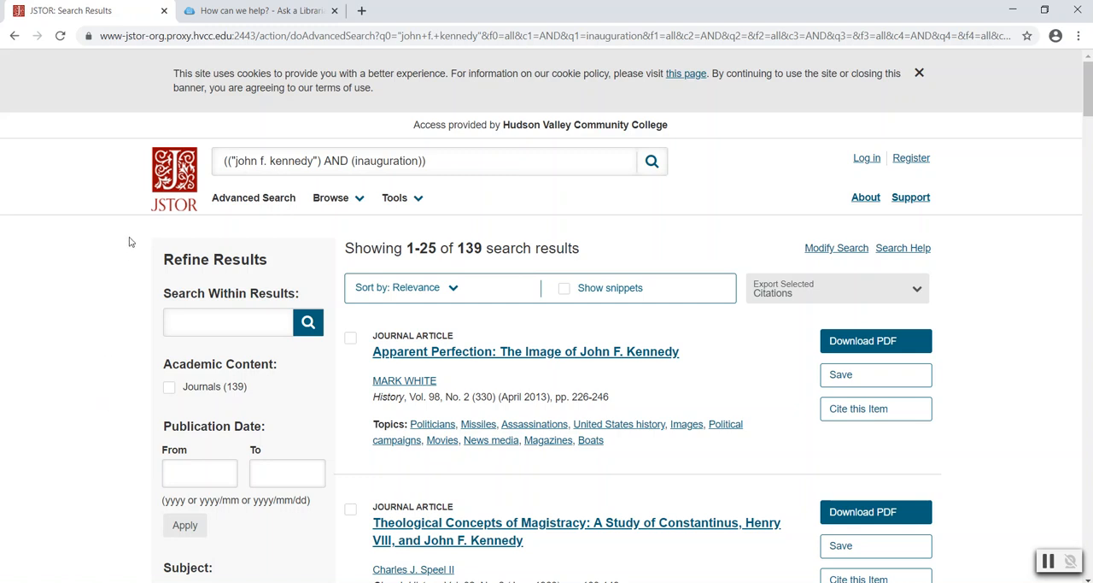
{"action": "mouse_move", "coordinate": [297, 270]}
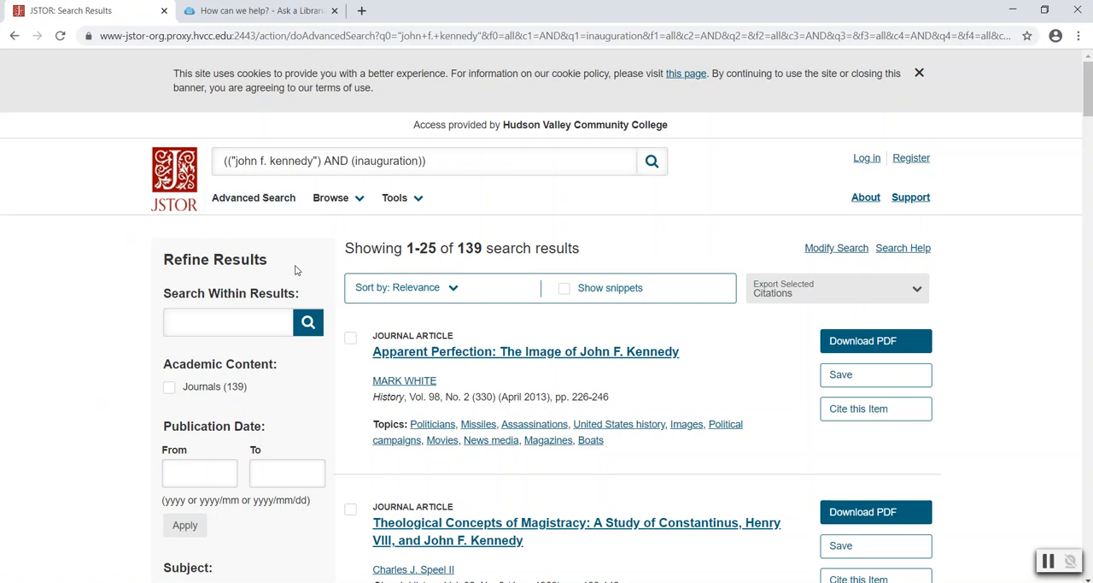
{"action": "mouse_move", "coordinate": [343, 323]}
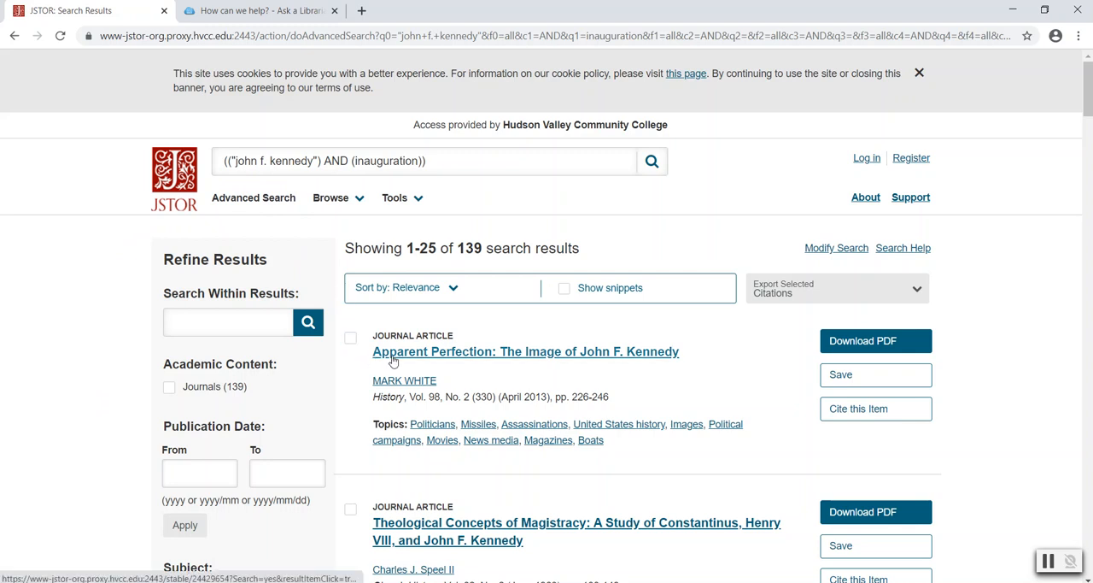
Open the Apparent Perfection article, dismiss the feedback survey and advance its preview to page 3 of 21
{"action": "left_click", "coordinate": [525, 352]}
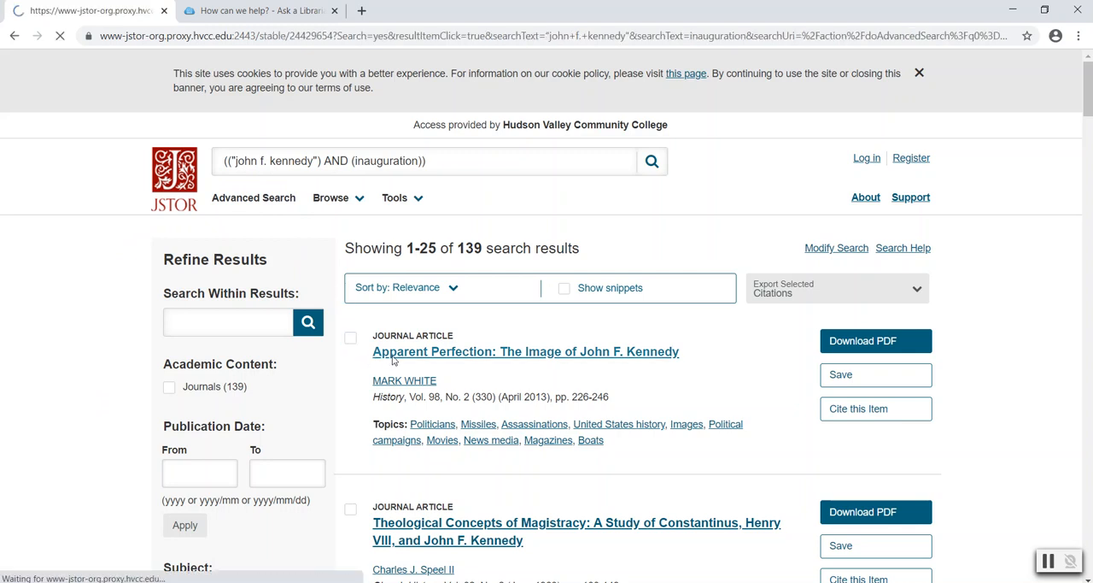
{"action": "left_click", "coordinate": [526, 352]}
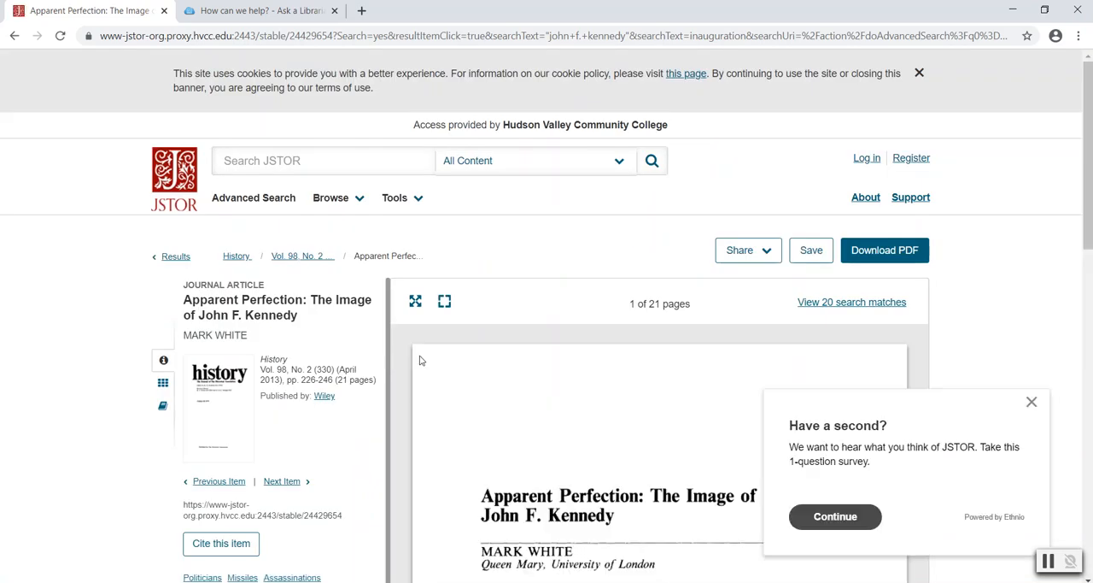
{"action": "left_click", "coordinate": [1032, 401]}
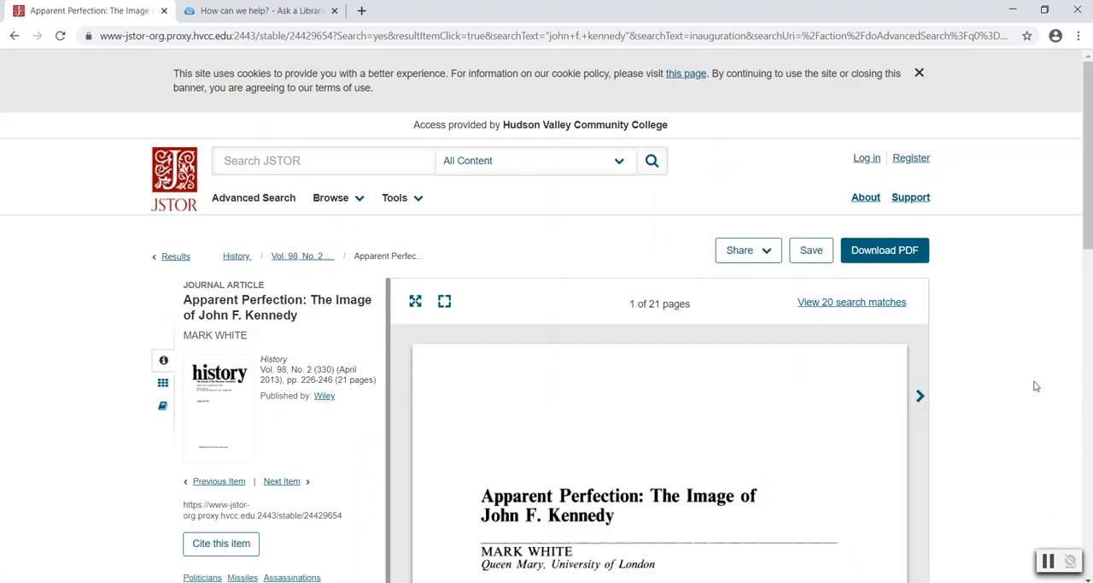
{"action": "left_click", "coordinate": [919, 72]}
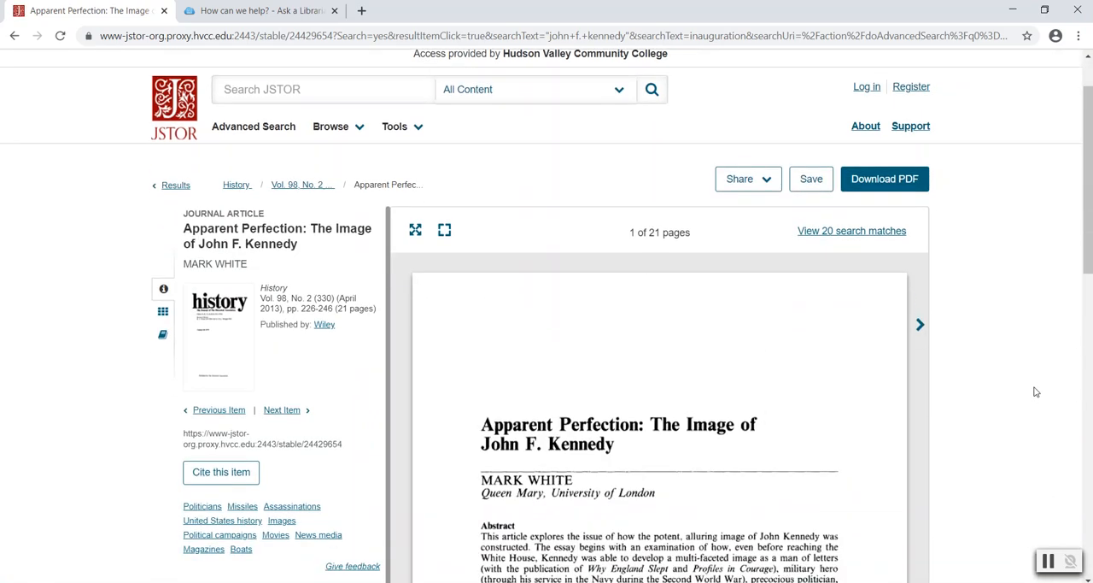
{"action": "mouse_move", "coordinate": [981, 369]}
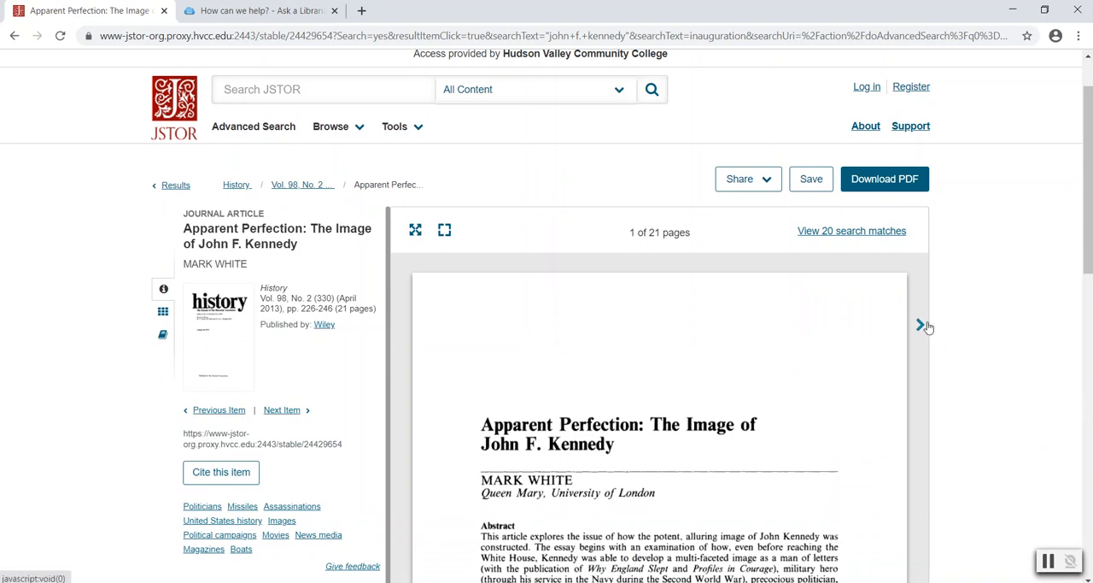
{"action": "mouse_move", "coordinate": [908, 318]}
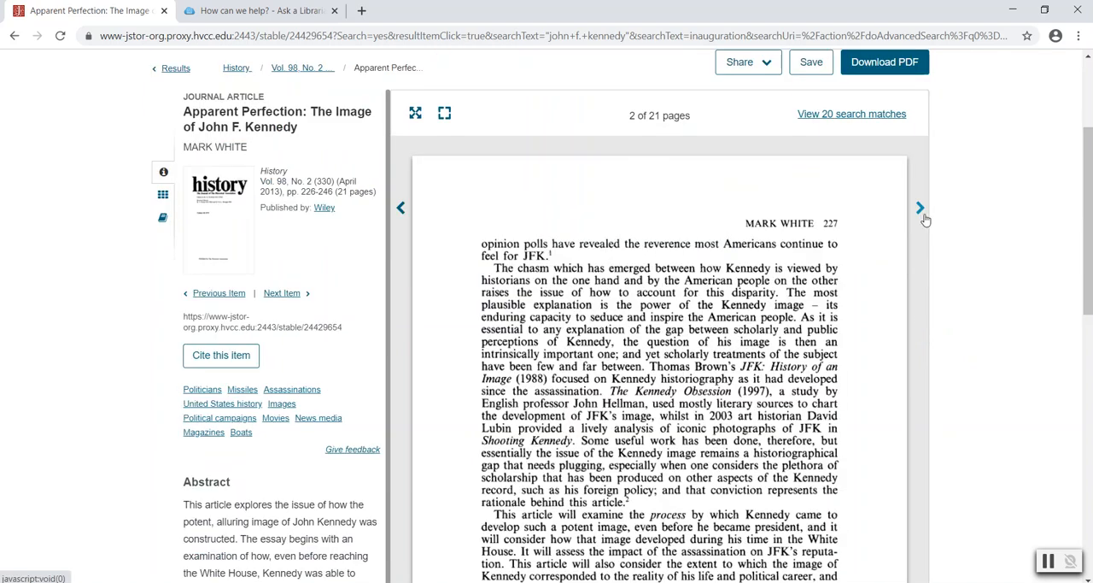
{"action": "left_click", "coordinate": [919, 209]}
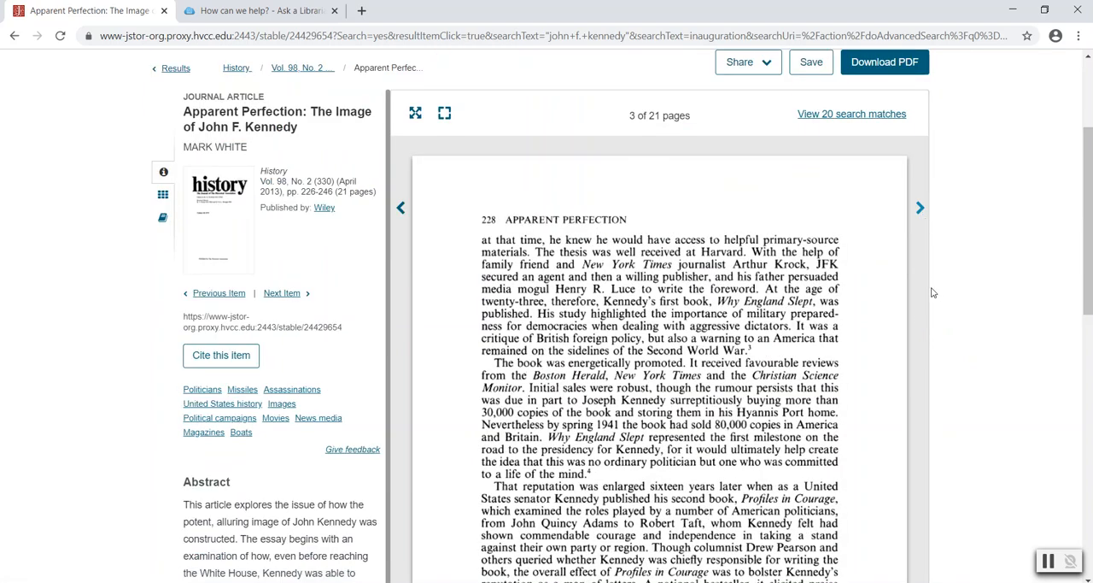
{"action": "mouse_move", "coordinate": [436, 274]}
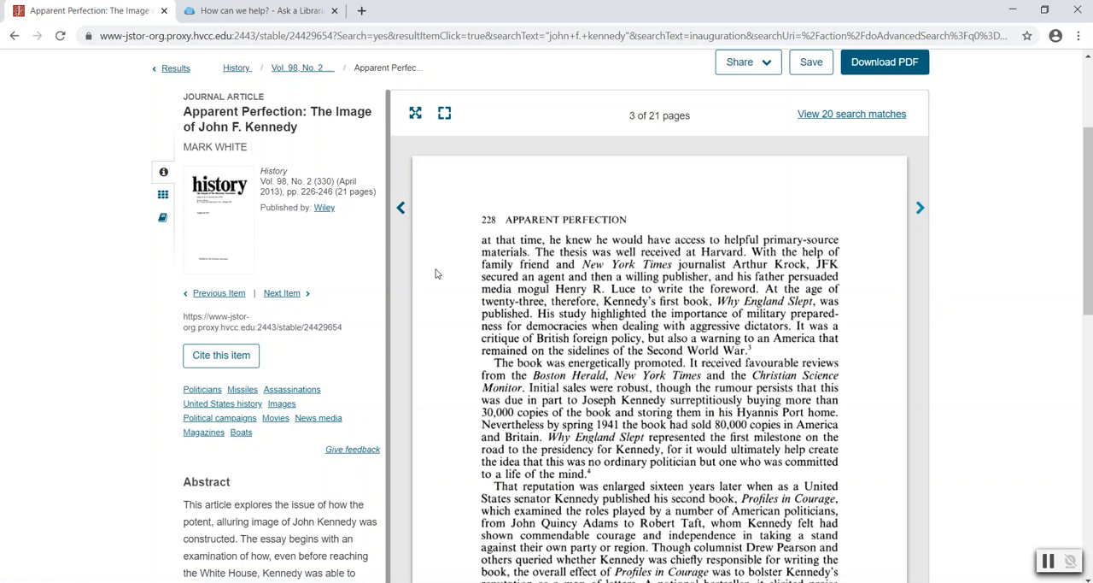
{"action": "mouse_move", "coordinate": [369, 270]}
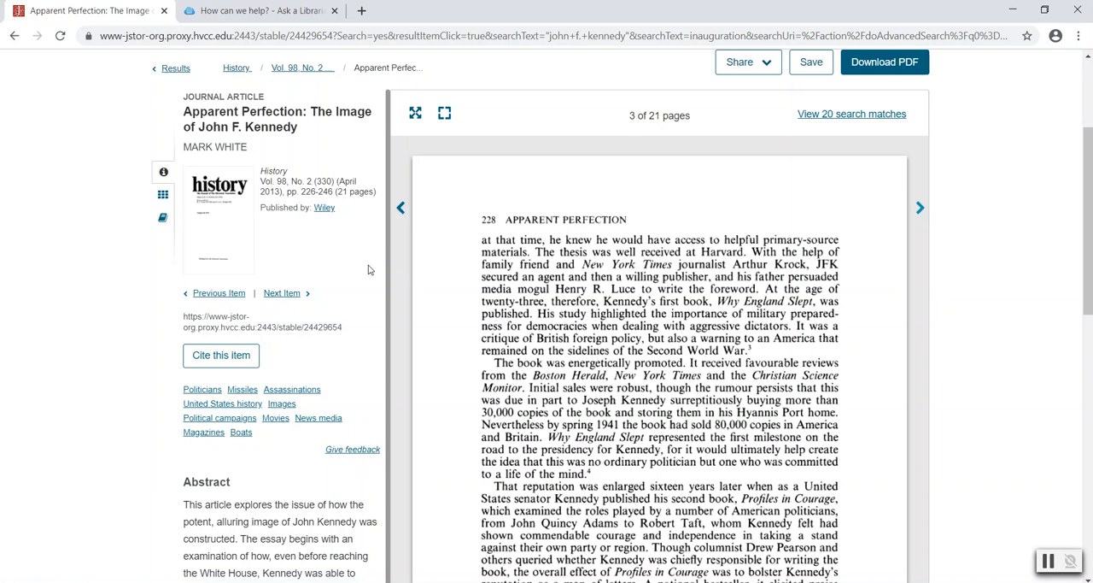
{"action": "mouse_move", "coordinate": [352, 274]}
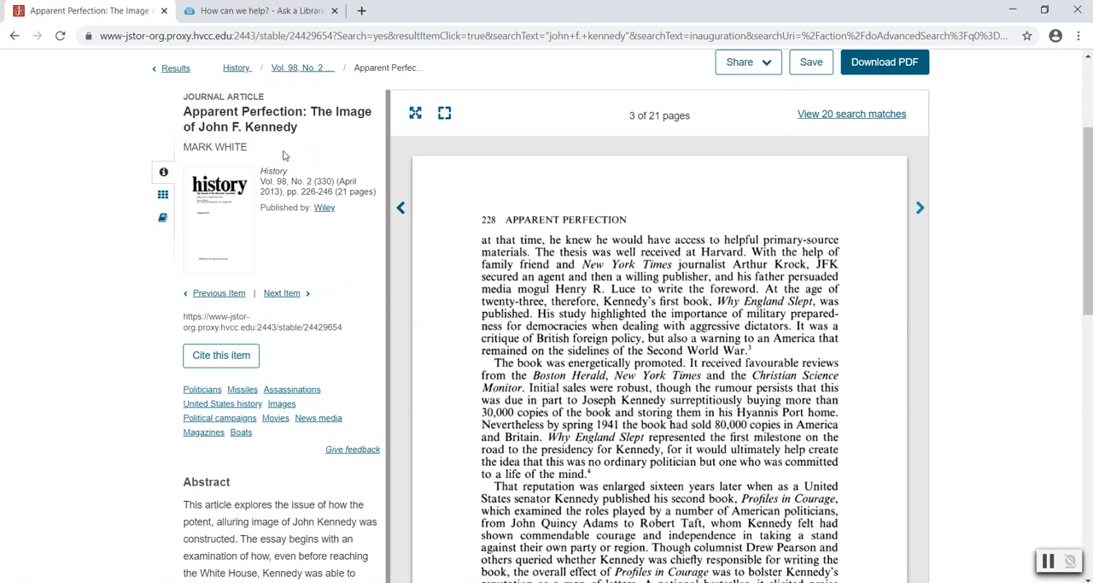
{"action": "mouse_move", "coordinate": [323, 260]}
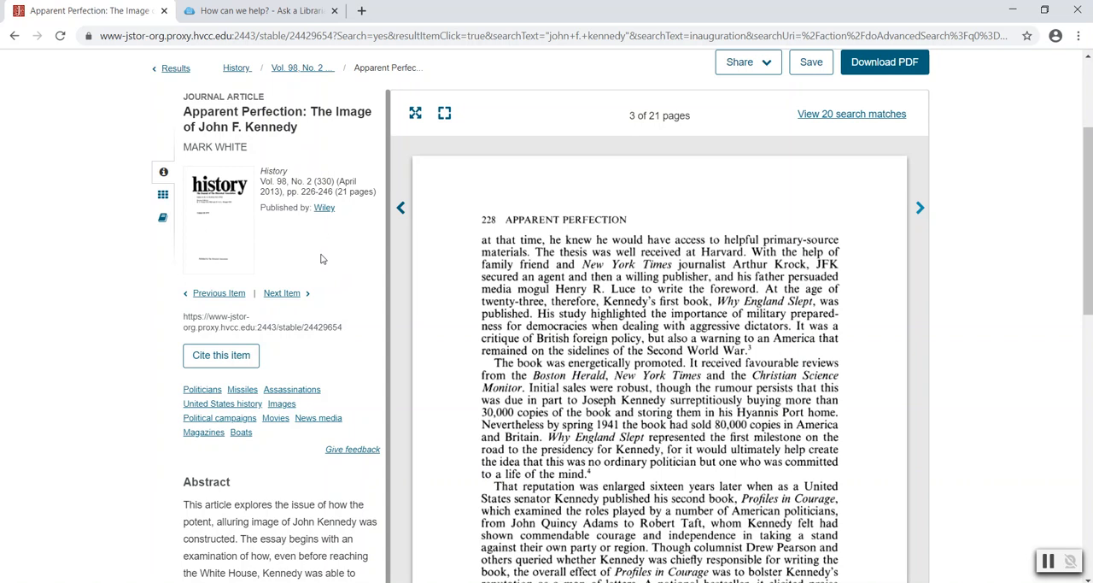
{"action": "mouse_move", "coordinate": [345, 248]}
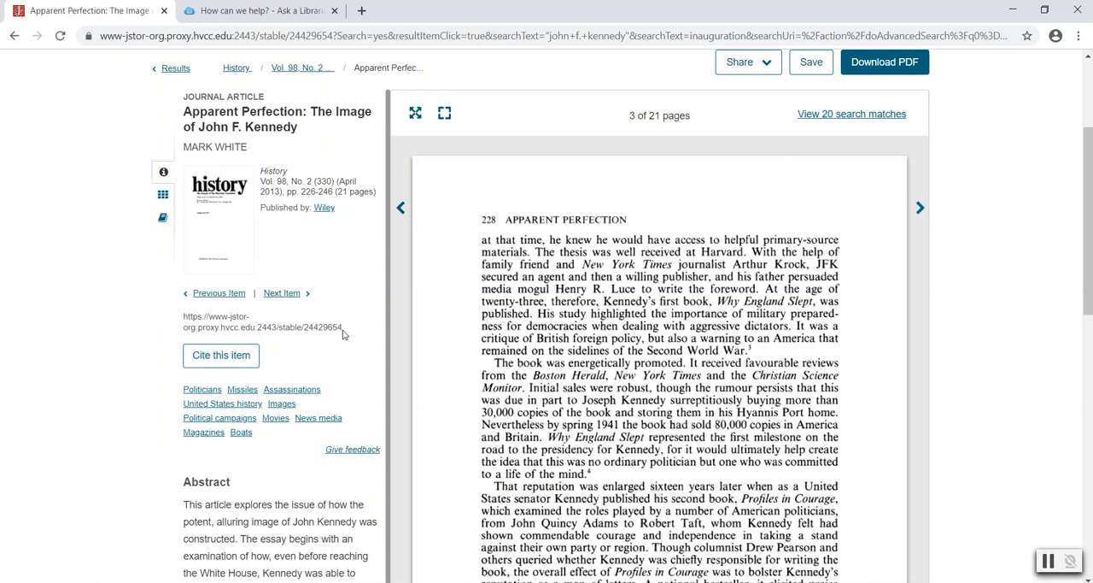
{"action": "mouse_move", "coordinate": [164, 321]}
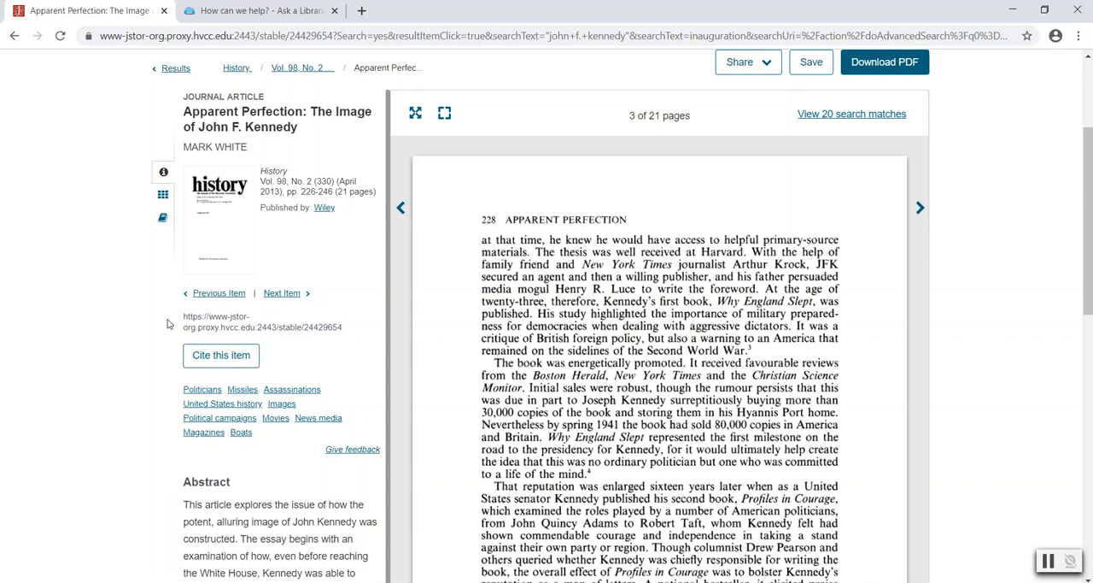
{"action": "mouse_move", "coordinate": [184, 337]}
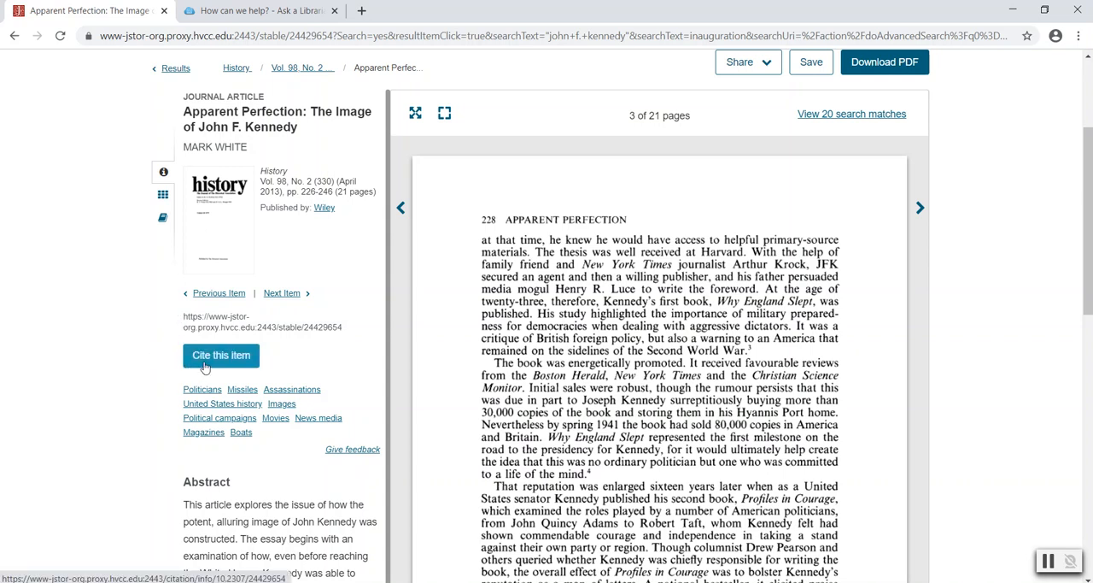
Show the Cite This Item citations (MLA, APA, Chicago) for the Kennedy article
{"action": "left_click", "coordinate": [220, 355]}
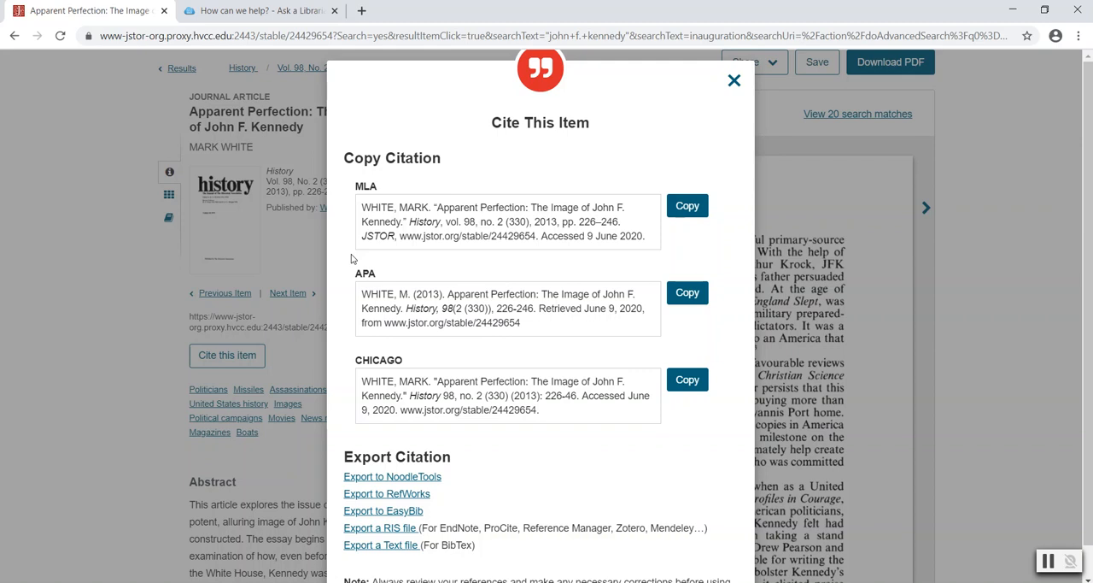
{"action": "mouse_move", "coordinate": [349, 260]}
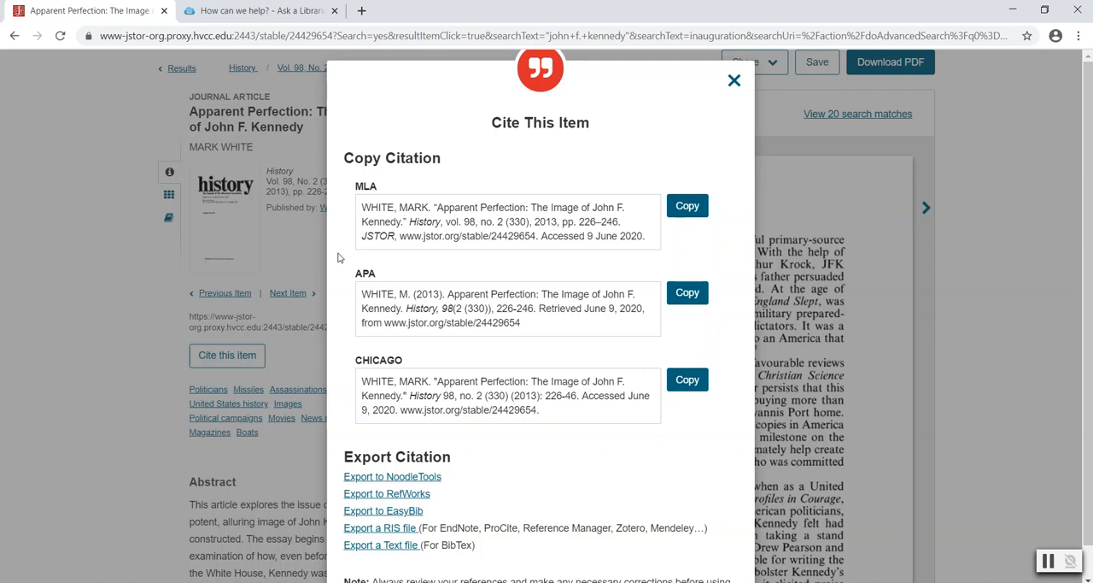
{"action": "mouse_move", "coordinate": [355, 222]}
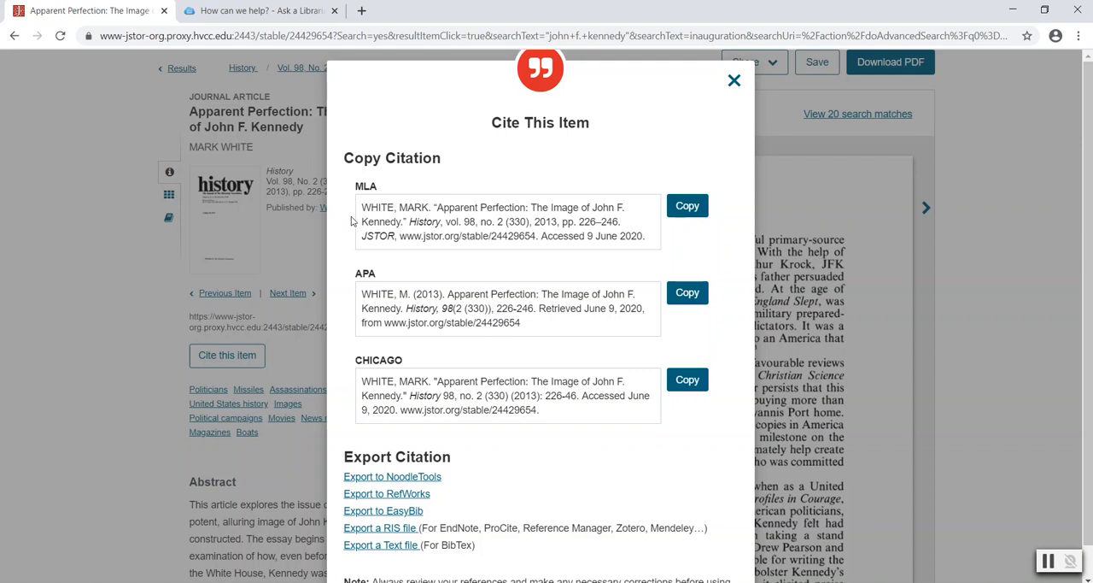
{"action": "mouse_move", "coordinate": [352, 222]}
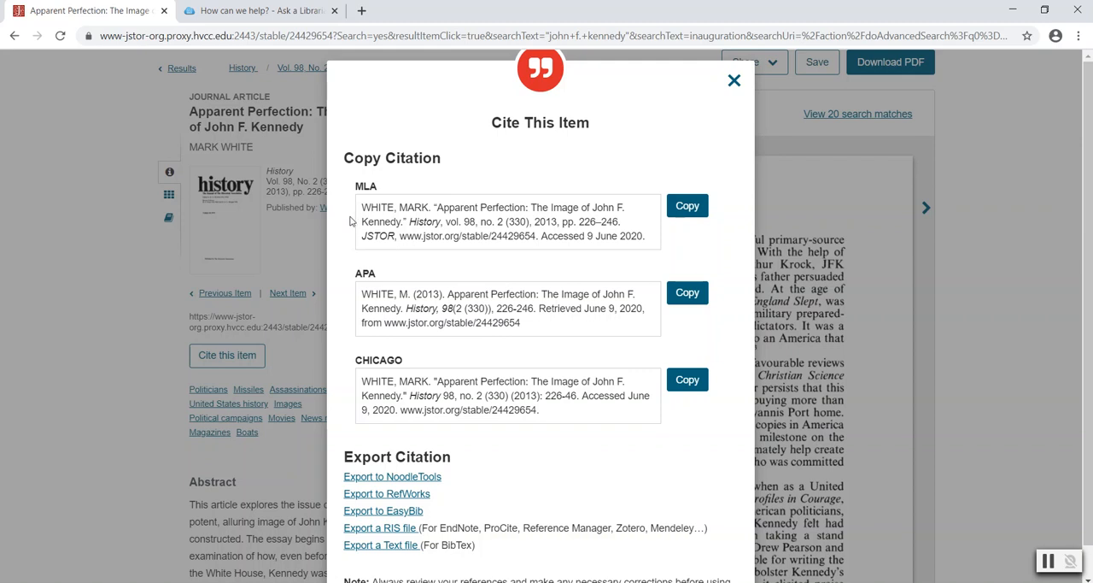
{"action": "mouse_move", "coordinate": [376, 205]}
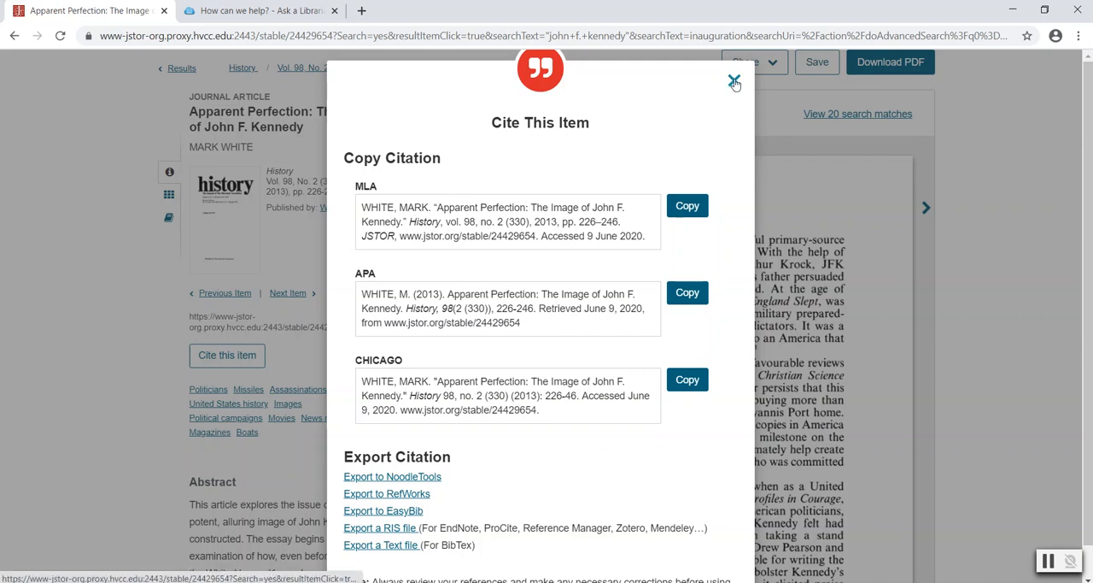
Close the citations window and return to the article view
{"action": "left_click", "coordinate": [733, 82]}
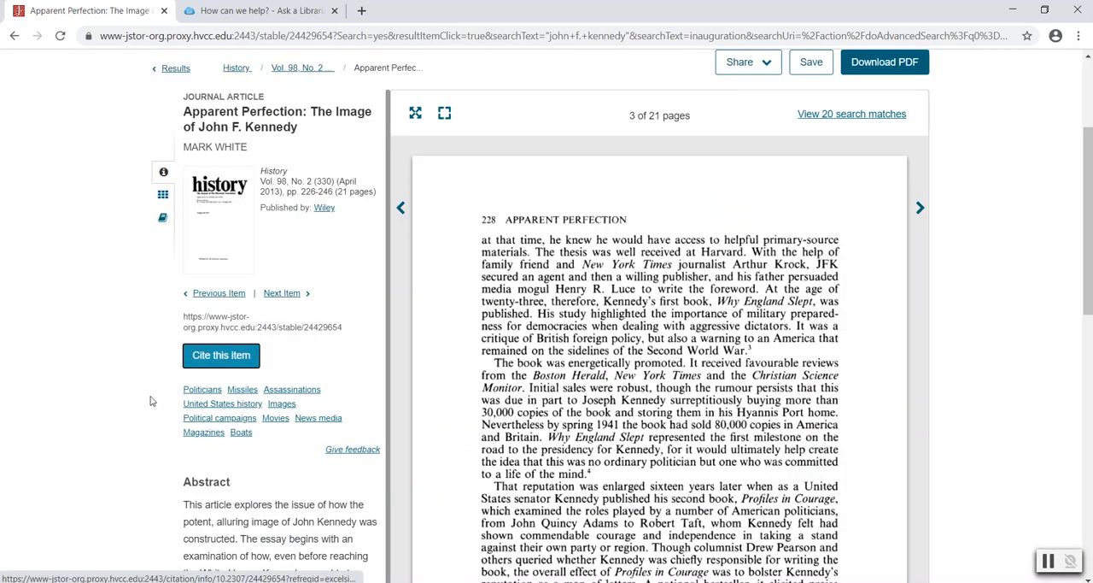
{"action": "scroll", "scroll_direction": "down", "scroll_amount": 3}
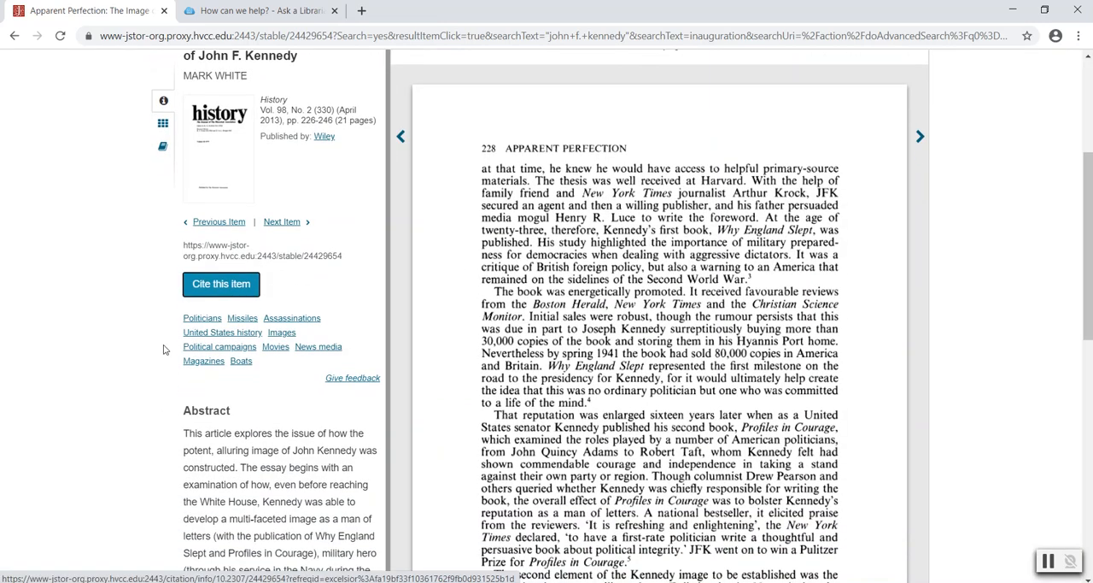
{"action": "scroll", "scroll_direction": "down", "scroll_amount": 3}
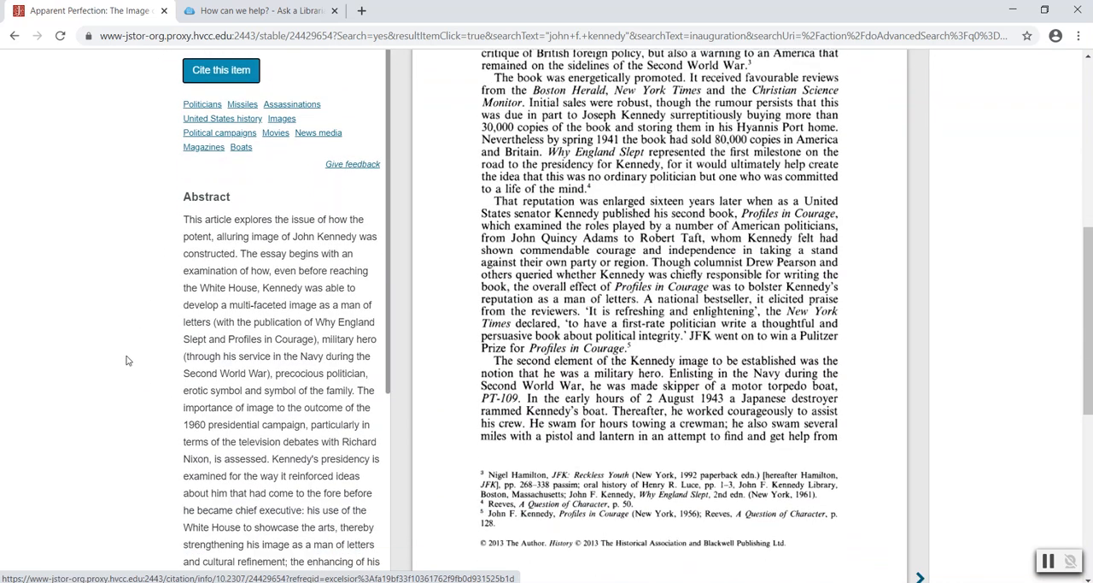
{"action": "mouse_move", "coordinate": [130, 326]}
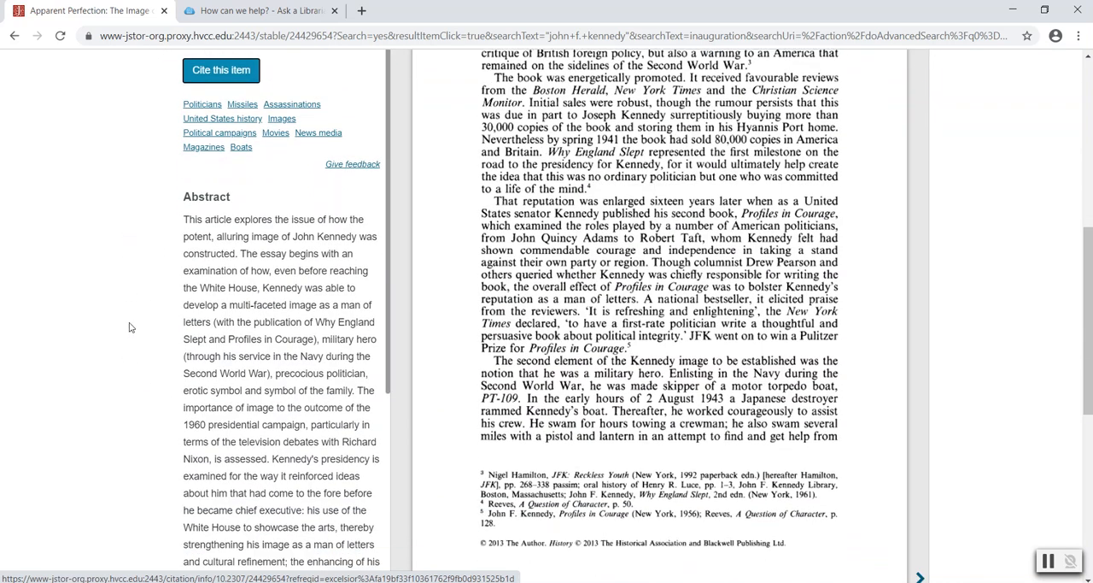
{"action": "scroll", "scroll_direction": "up", "scroll_amount": 3}
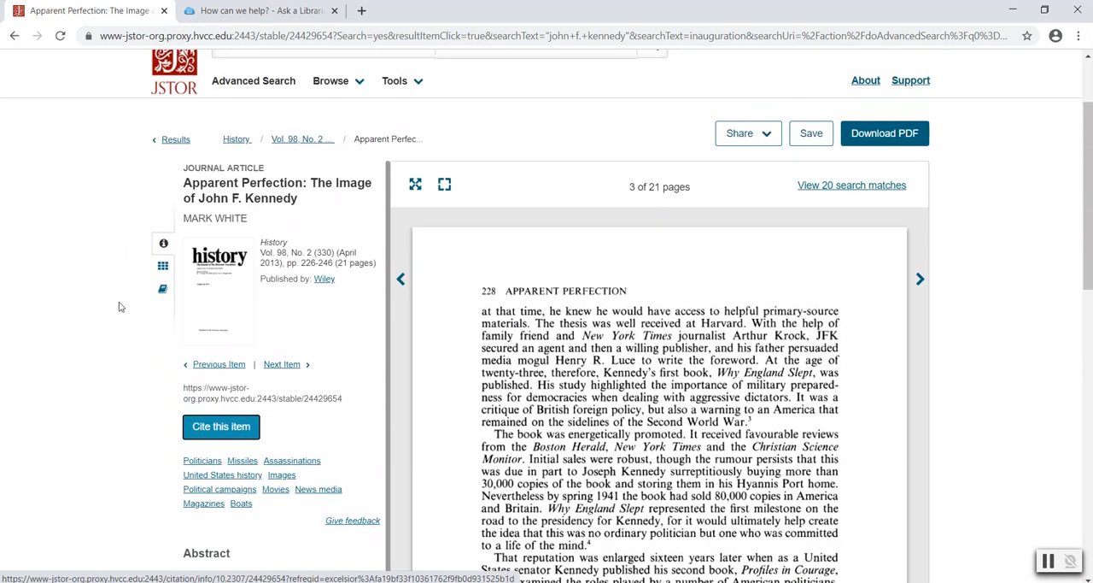
{"action": "mouse_move", "coordinate": [768, 106]}
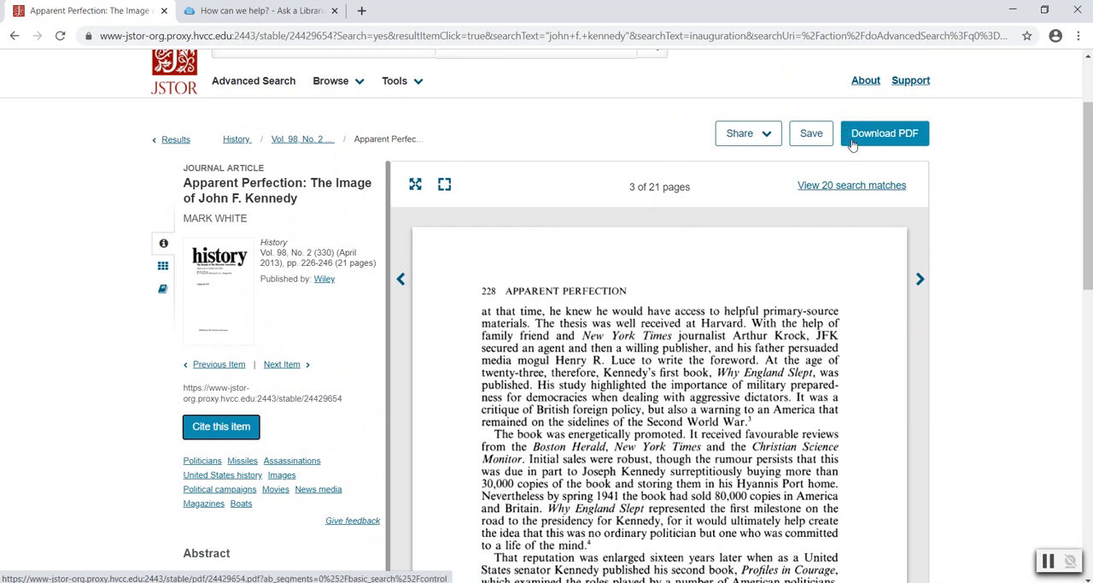
Download the article as a PDF, accepting JSTOR's terms and conditions
{"action": "left_click", "coordinate": [885, 133]}
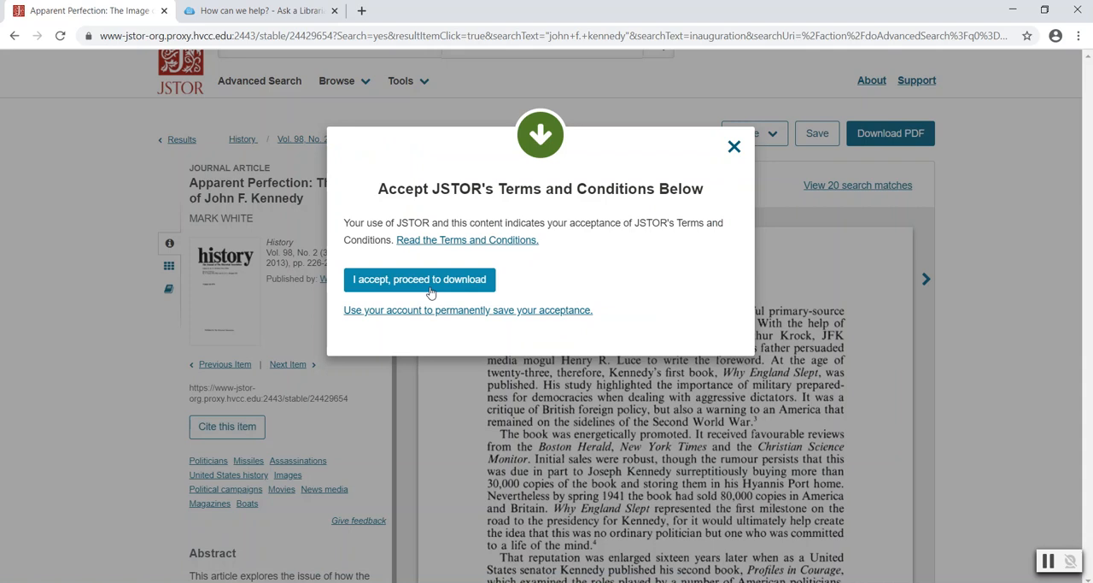
{"action": "left_click", "coordinate": [420, 280]}
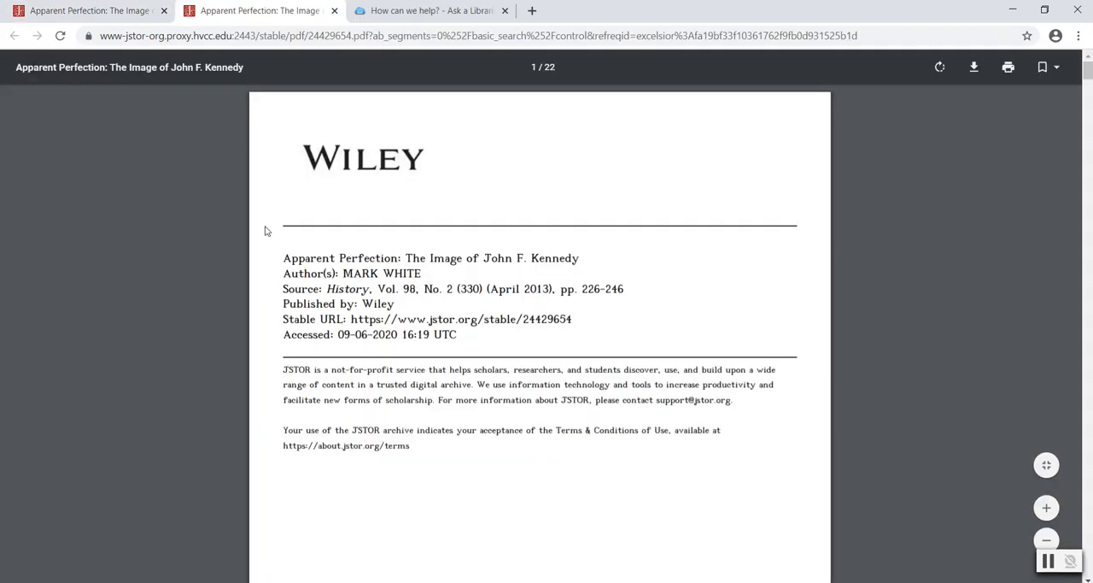
{"action": "mouse_move", "coordinate": [239, 214]}
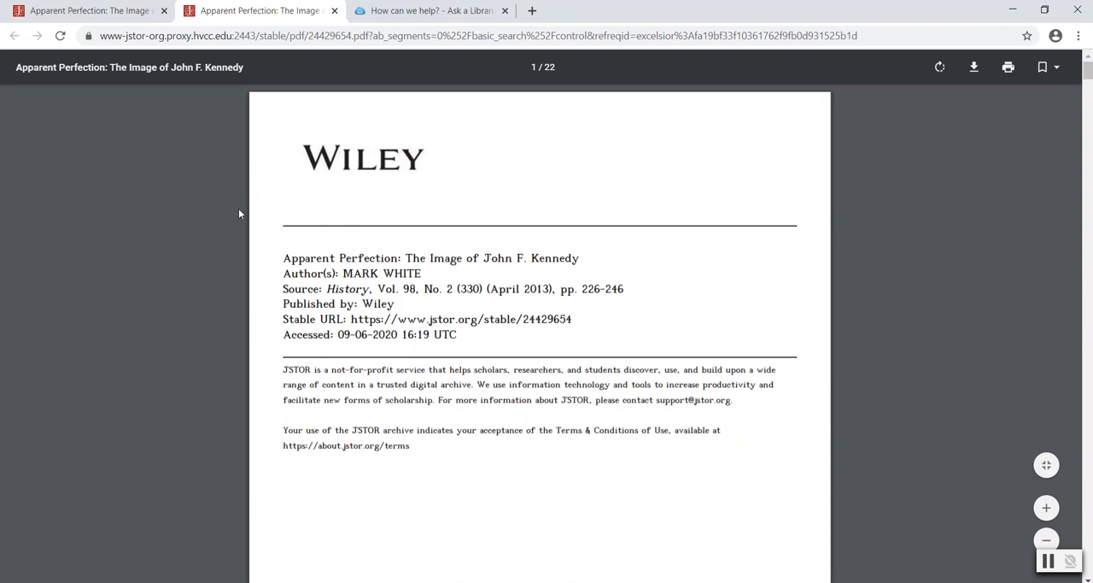
{"action": "mouse_move", "coordinate": [242, 256]}
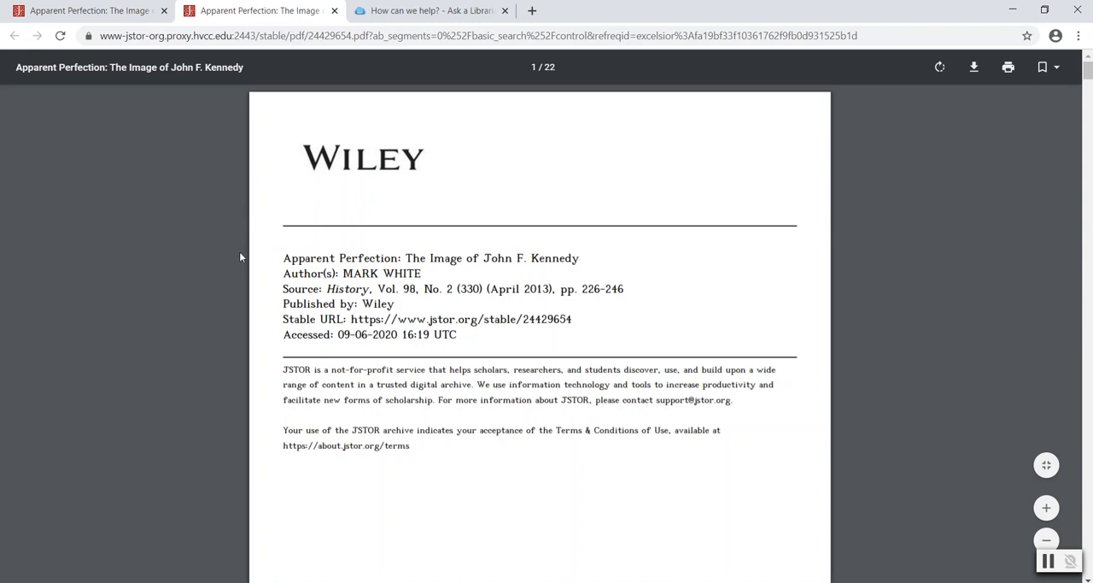
{"action": "mouse_move", "coordinate": [242, 274]}
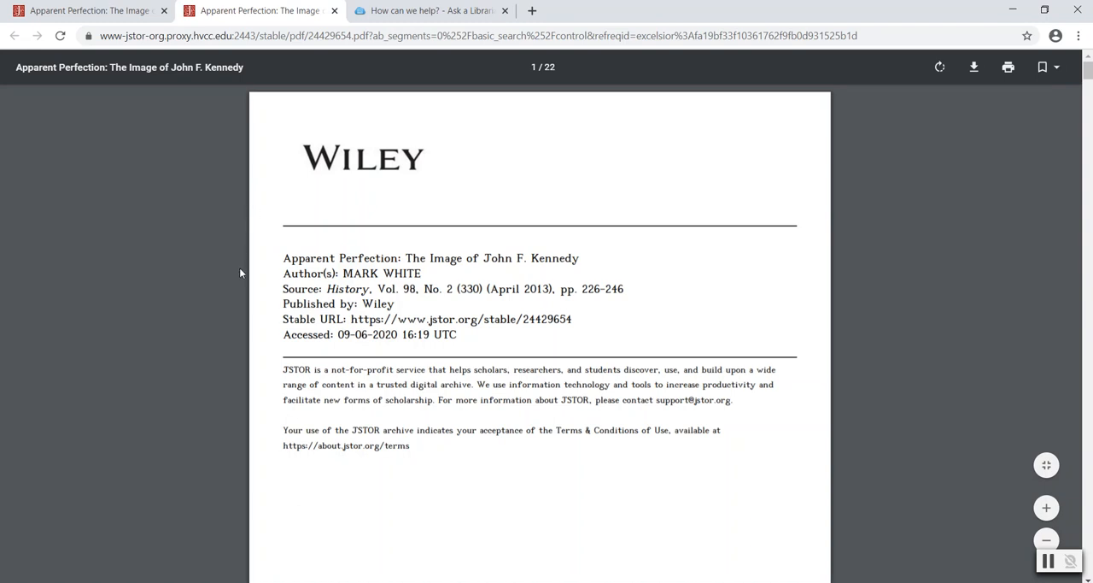
Scroll the PDF to the abstract on page 2, then switch to the Ask a Librarian page
{"action": "scroll", "scroll_direction": "down", "scroll_amount": 3}
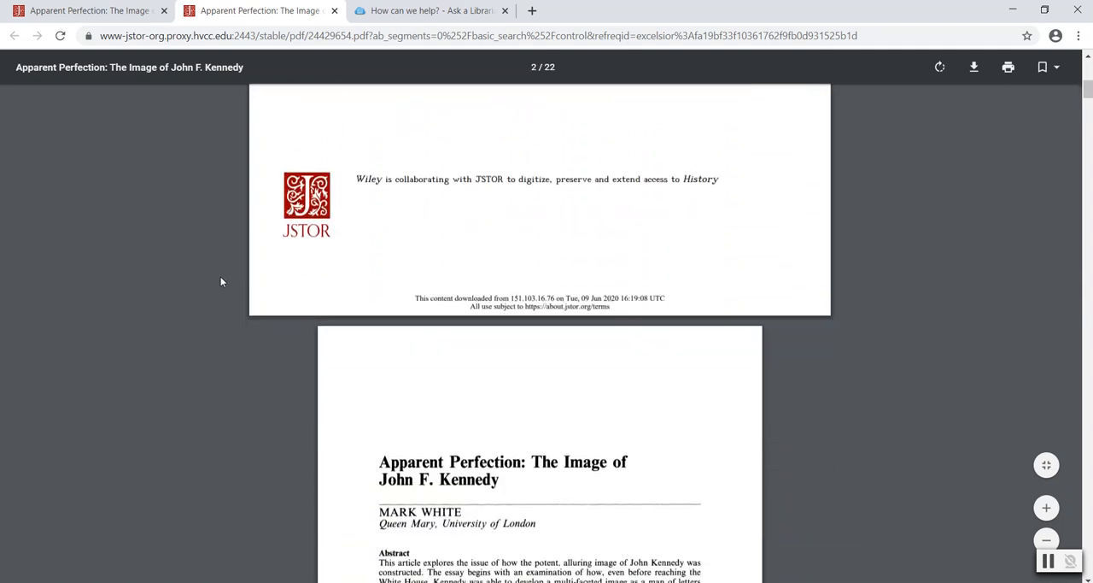
{"action": "scroll", "scroll_direction": "down", "scroll_amount": 3}
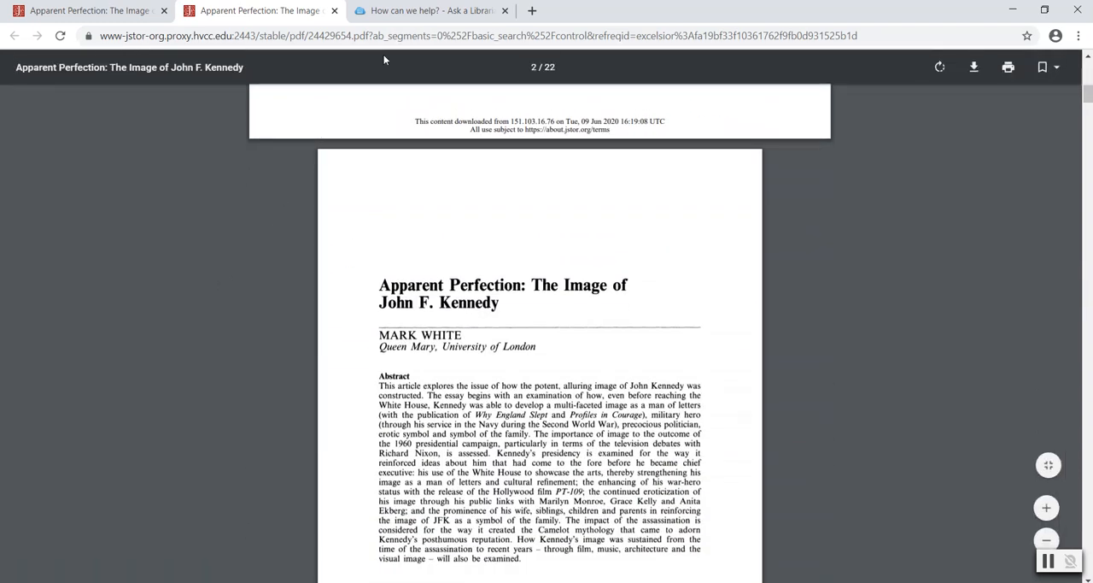
{"action": "left_click", "coordinate": [430, 10]}
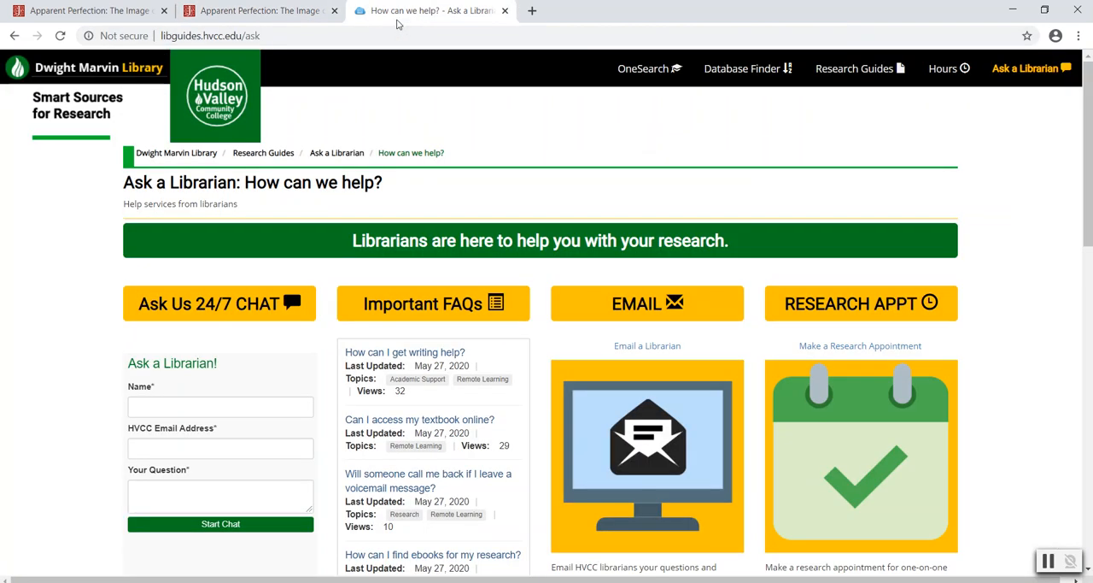
{"action": "mouse_move", "coordinate": [502, 133]}
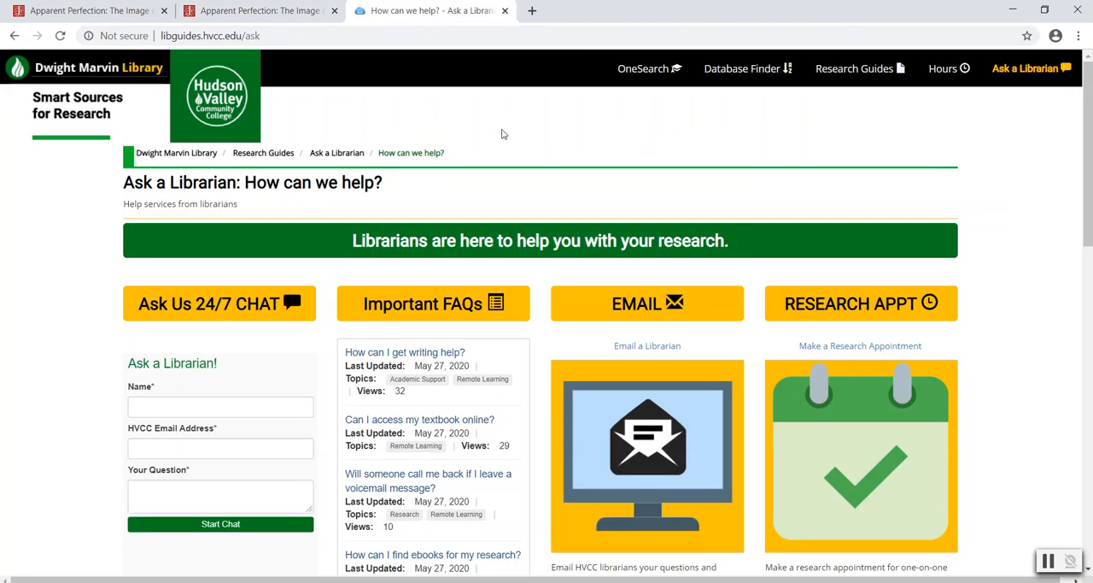